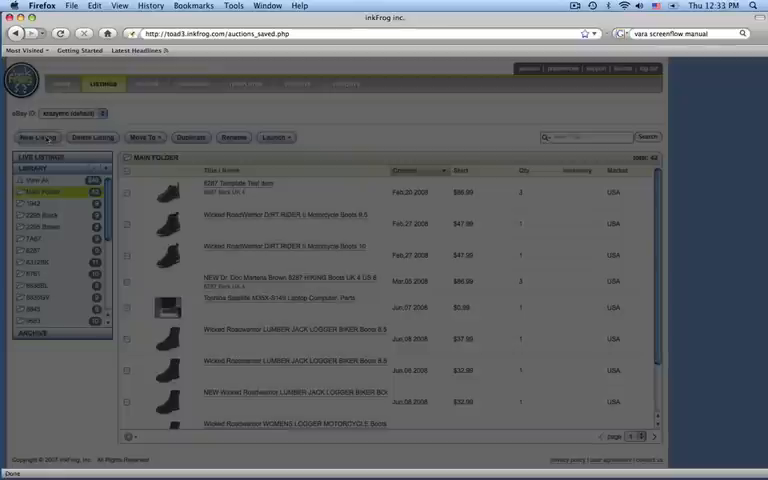
Start a new auction listing and give it the title 'MacBook Pro 2.2GHz'
{"action": "left_click", "coordinate": [36, 136]}
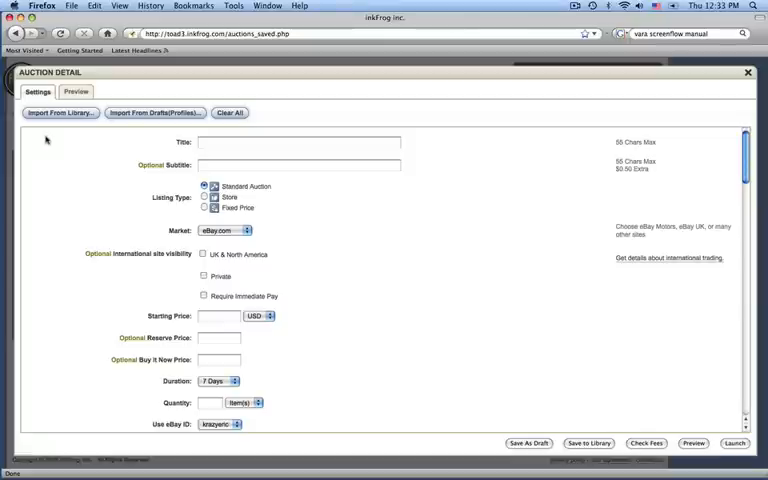
{"action": "mouse_move", "coordinate": [248, 152]}
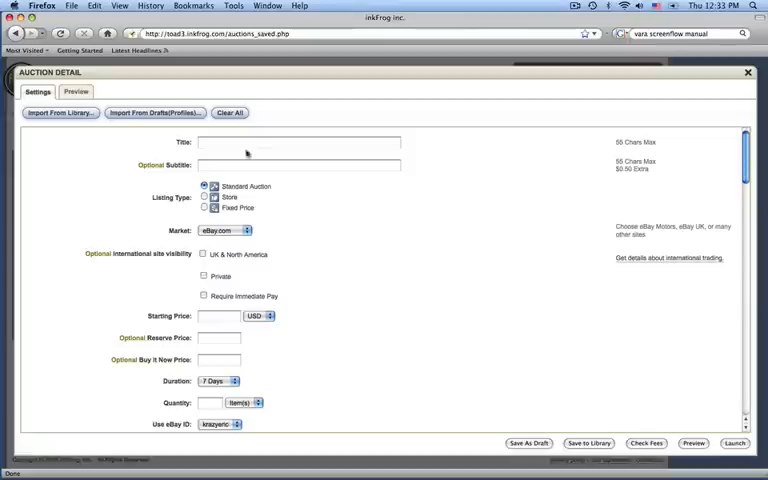
{"action": "left_click", "coordinate": [300, 142]}
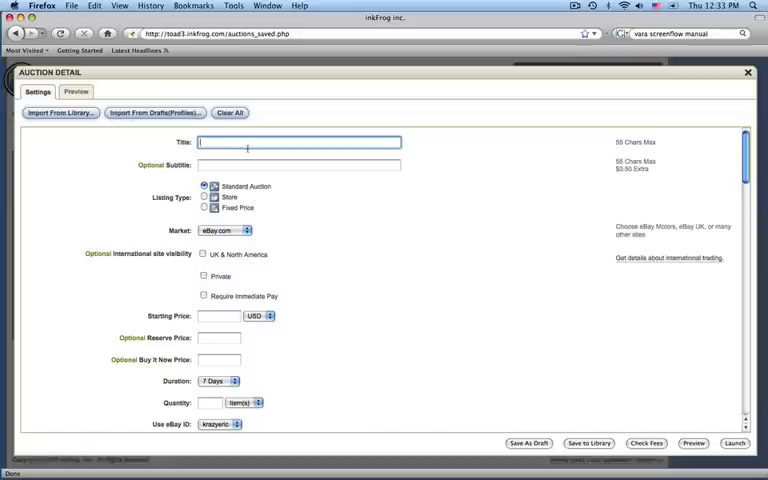
{"action": "type", "text": "MacBook Pro 2.2GHz"}
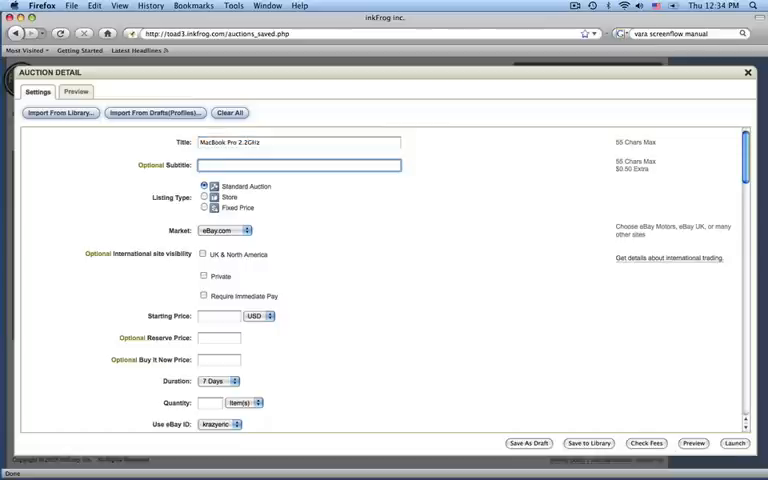
{"action": "left_click", "coordinate": [298, 164]}
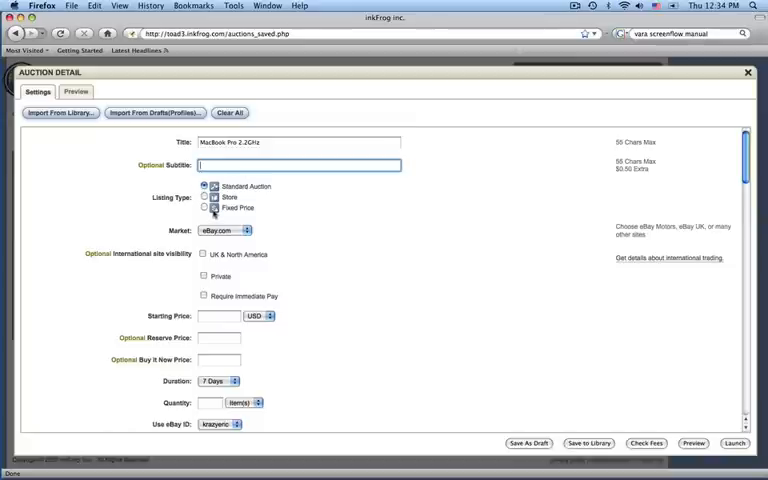
Try the Store and Fixed Price listing types, then keep Standard Auction selected
{"action": "left_click", "coordinate": [204, 196]}
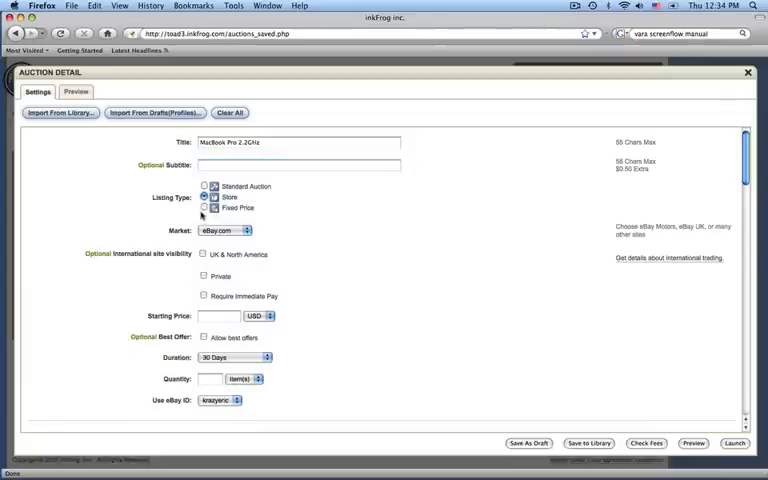
{"action": "left_click", "coordinate": [204, 208]}
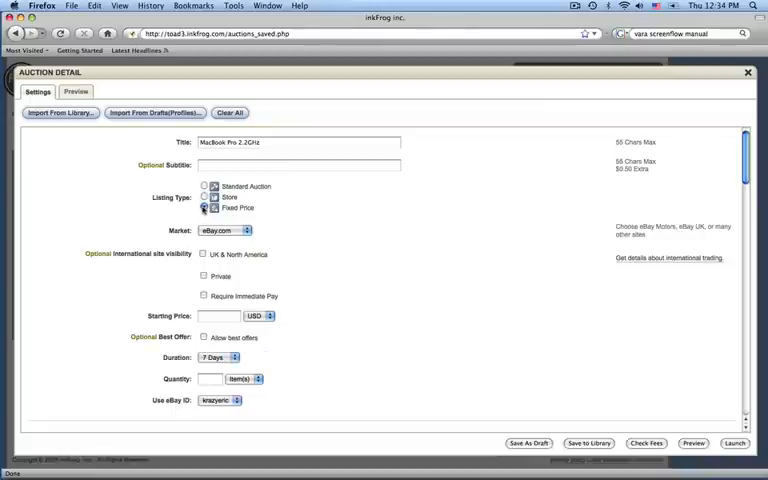
{"action": "left_click", "coordinate": [204, 186]}
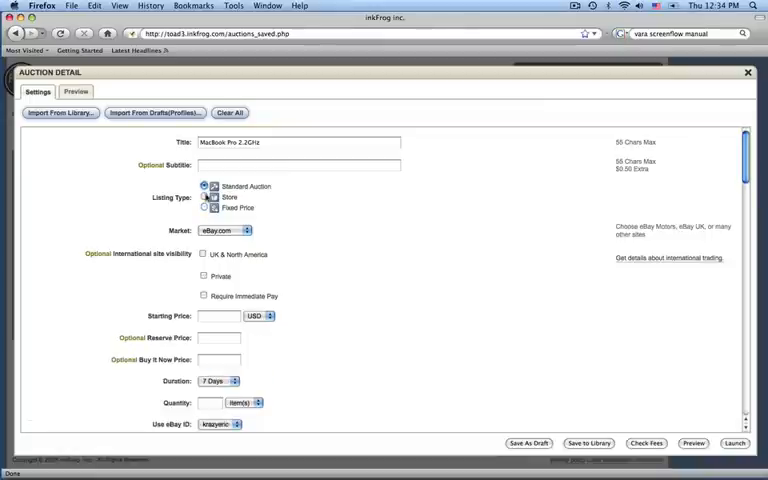
{"action": "left_click", "coordinate": [204, 208]}
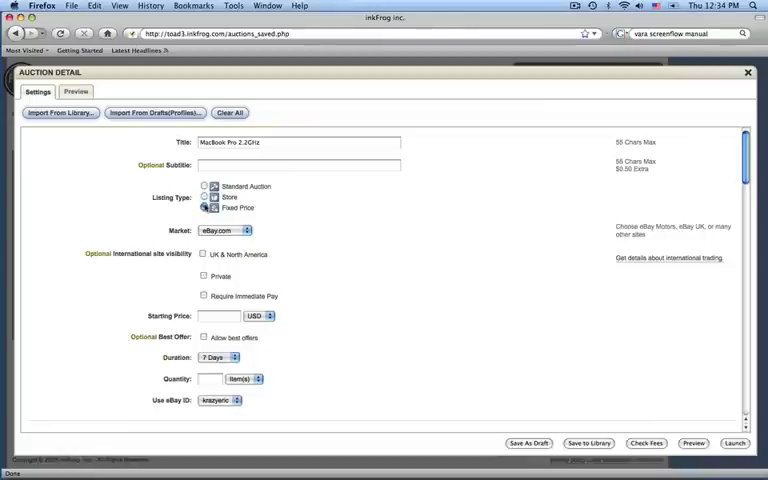
{"action": "left_click", "coordinate": [204, 186]}
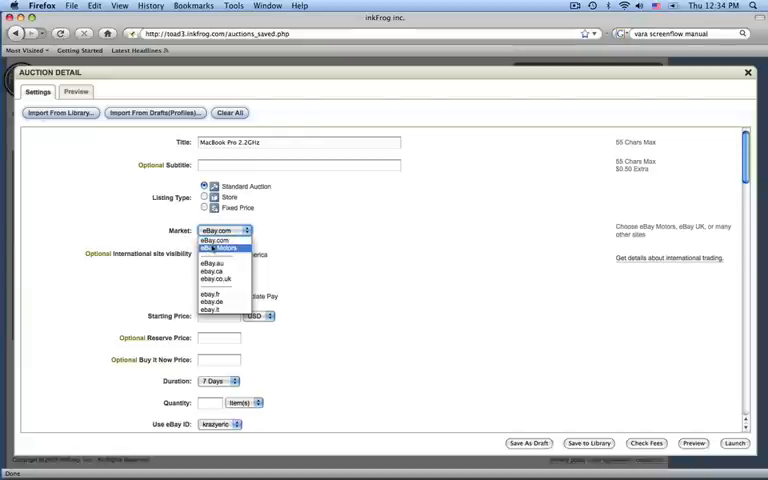
{"action": "mouse_move", "coordinate": [212, 264]}
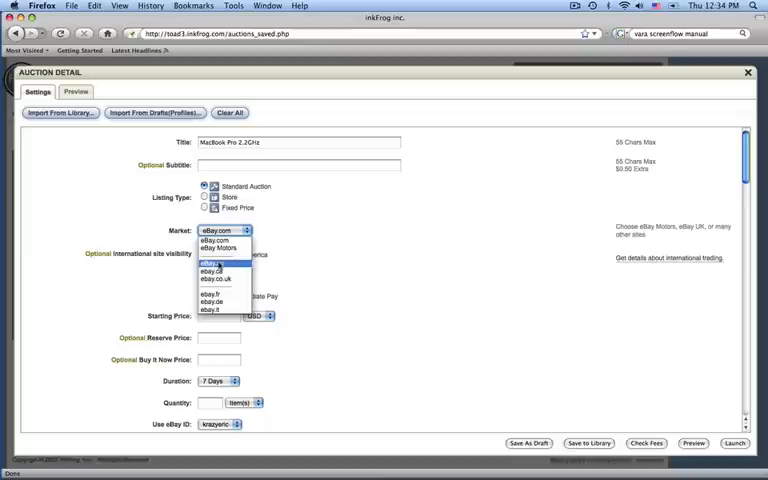
{"action": "mouse_move", "coordinate": [216, 280]}
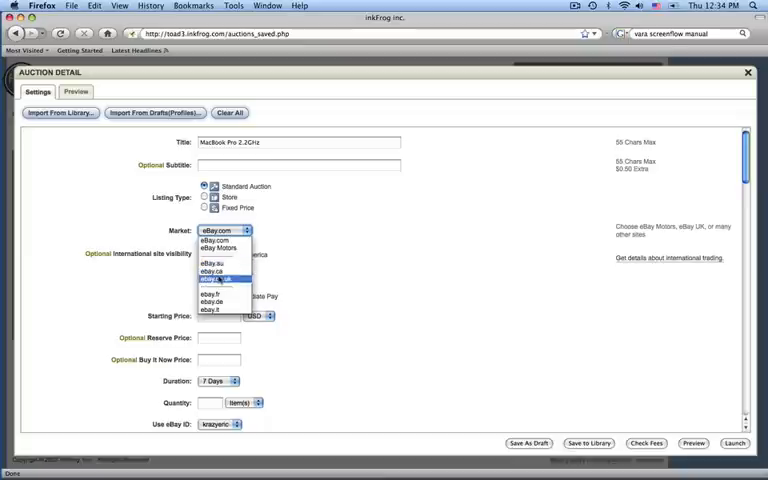
{"action": "mouse_move", "coordinate": [220, 272]}
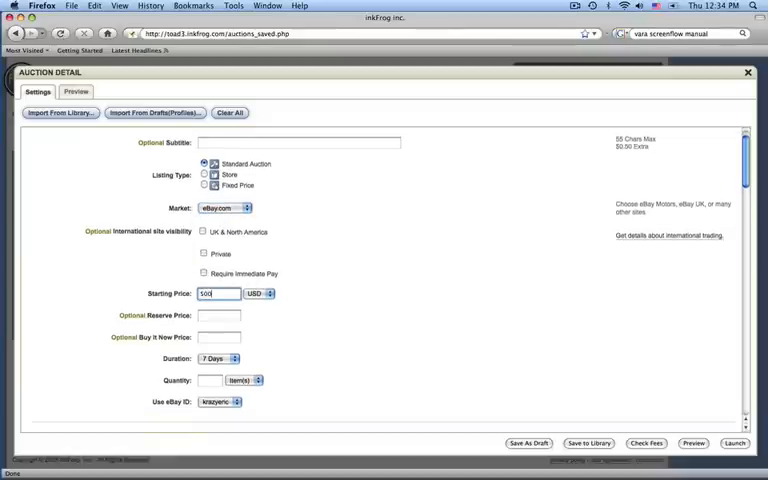
Enter a 999.00 starting price and choose the eBay account that lists the item
{"action": "left_click", "coordinate": [220, 336]}
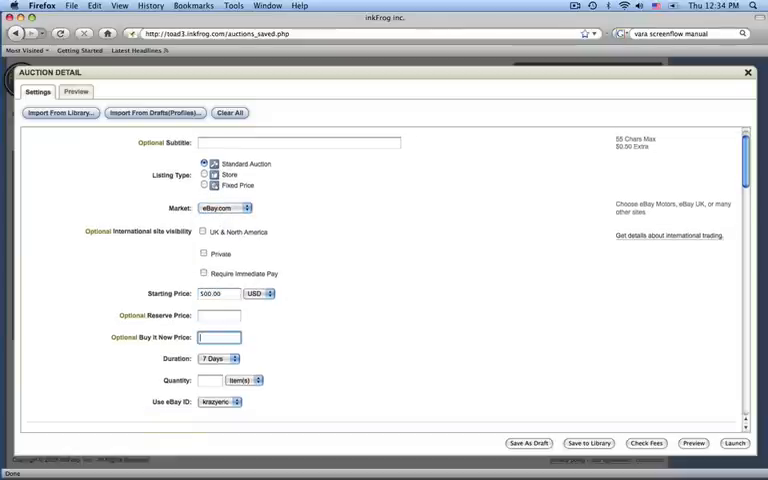
{"action": "type", "text": "999.00"}
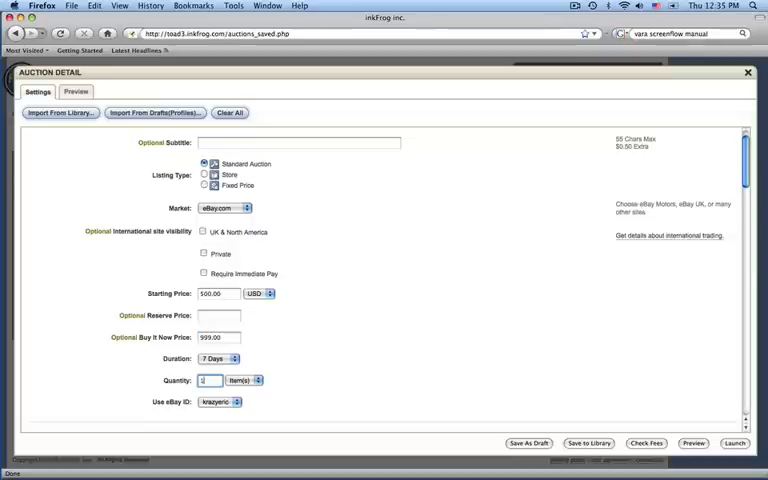
{"action": "scroll", "scroll_direction": "down", "scroll_amount": 3}
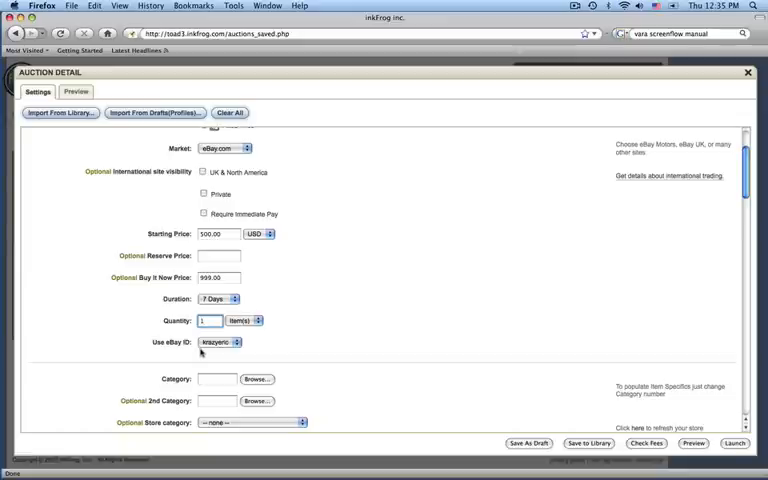
{"action": "left_click", "coordinate": [220, 342]}
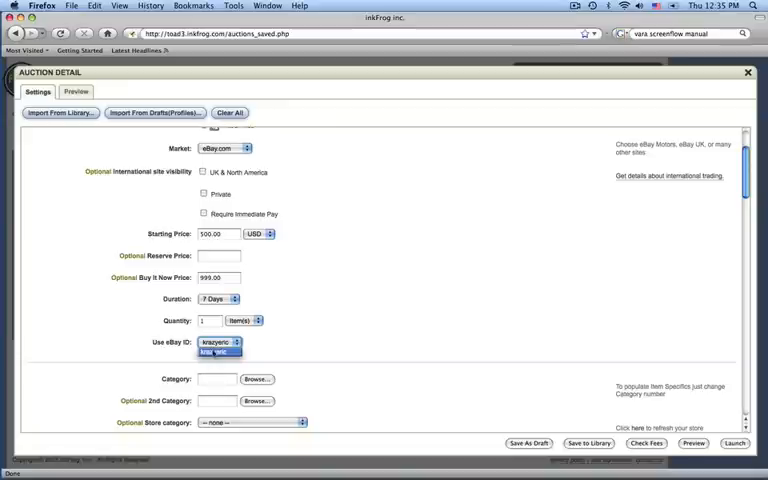
{"action": "left_click", "coordinate": [216, 350]}
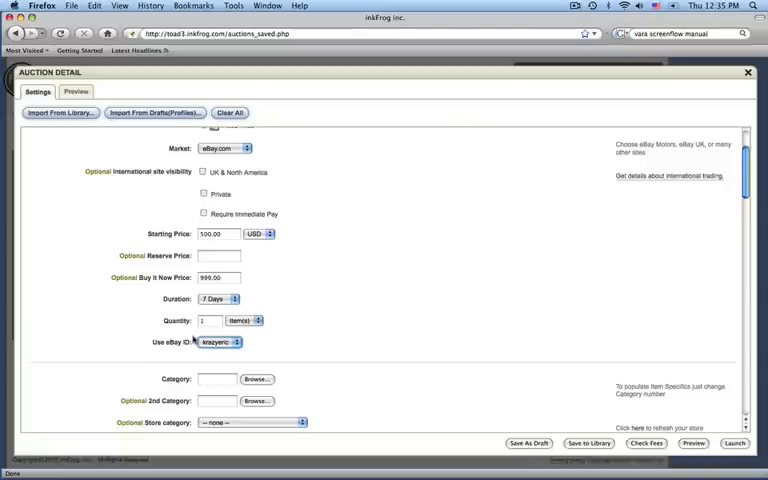
{"action": "scroll", "scroll_direction": "down", "scroll_amount": 3}
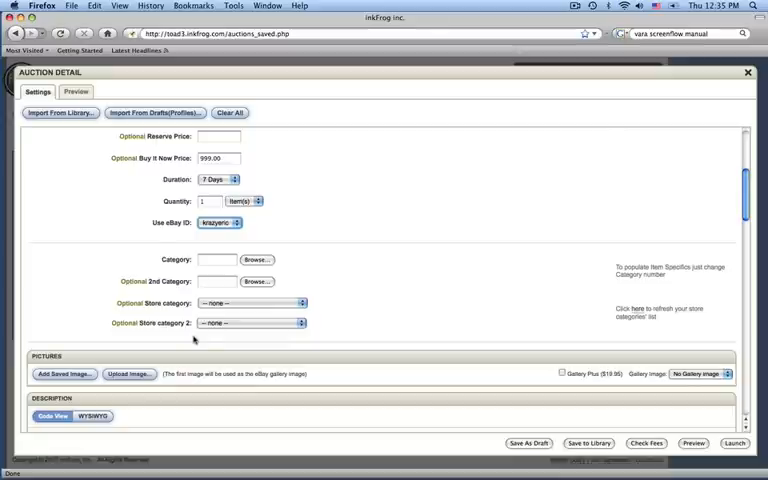
{"action": "scroll", "scroll_direction": "down", "scroll_amount": 3}
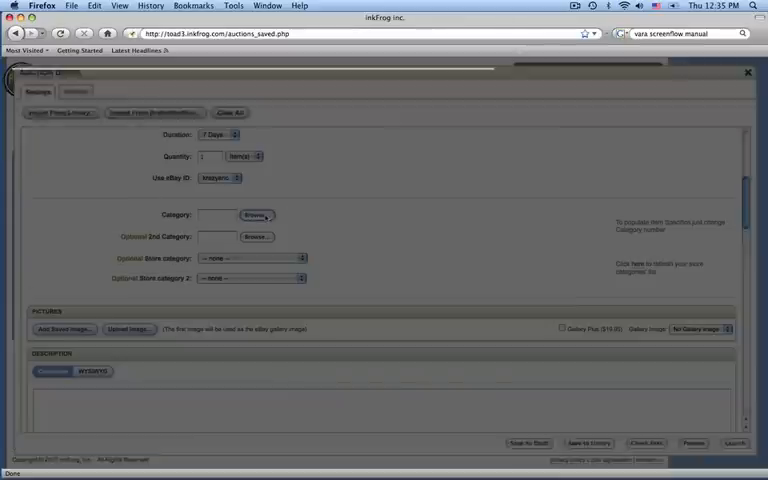
{"action": "left_click", "coordinate": [256, 216]}
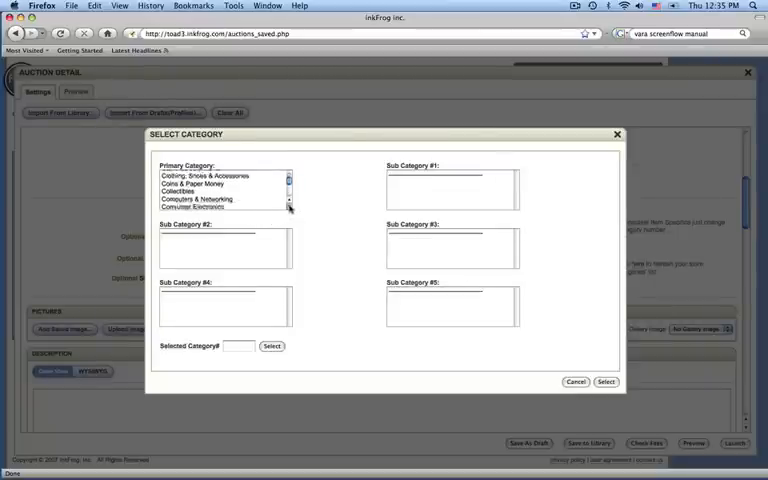
{"action": "left_click", "coordinate": [196, 200]}
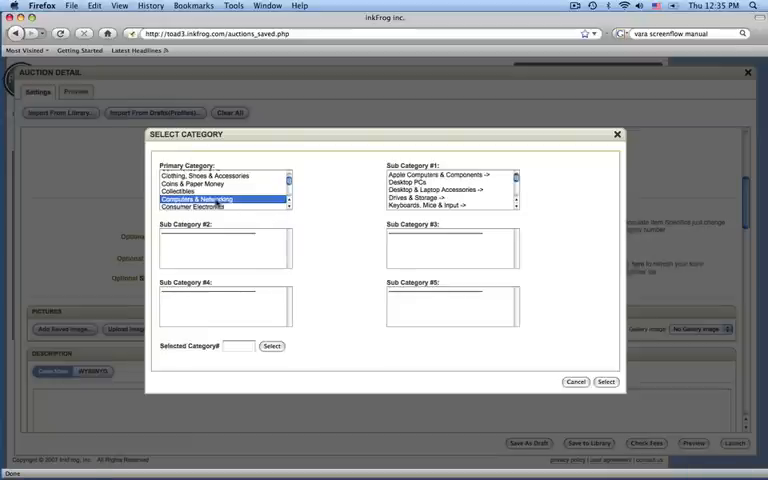
{"action": "left_click", "coordinate": [448, 176]}
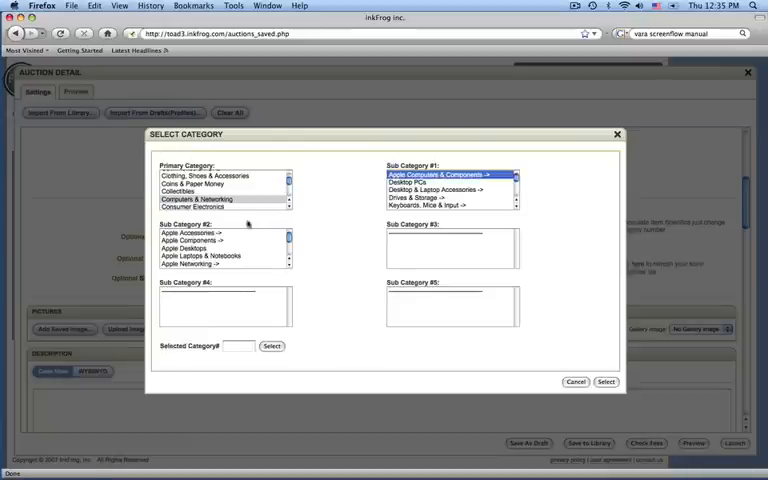
{"action": "left_click", "coordinate": [200, 256]}
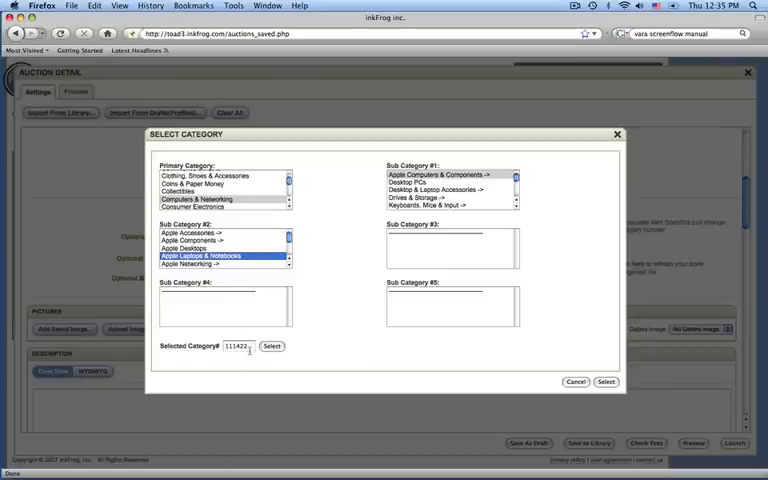
{"action": "left_click", "coordinate": [272, 346]}
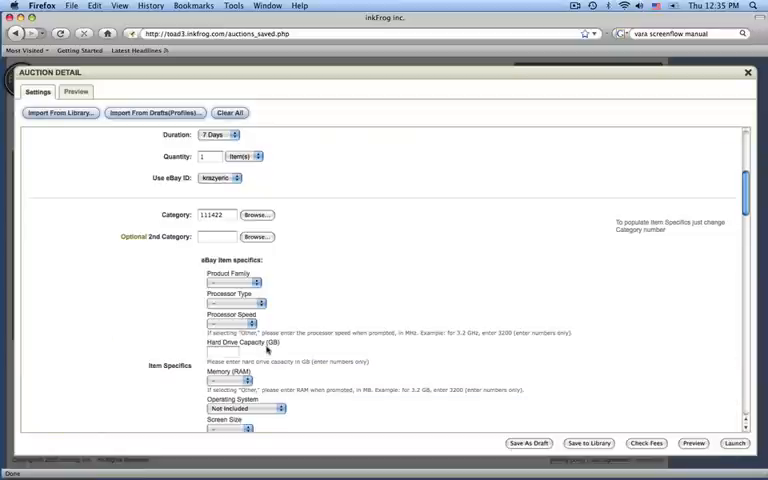
{"action": "scroll", "scroll_direction": "down", "scroll_amount": 3}
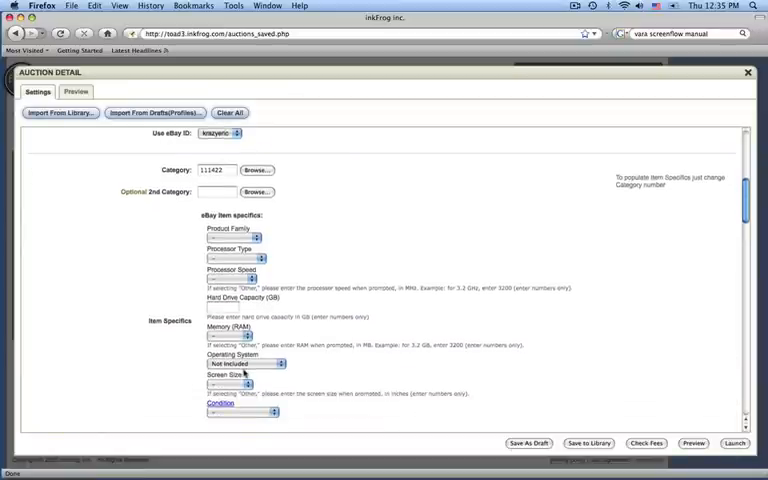
{"action": "scroll", "scroll_direction": "down", "scroll_amount": 3}
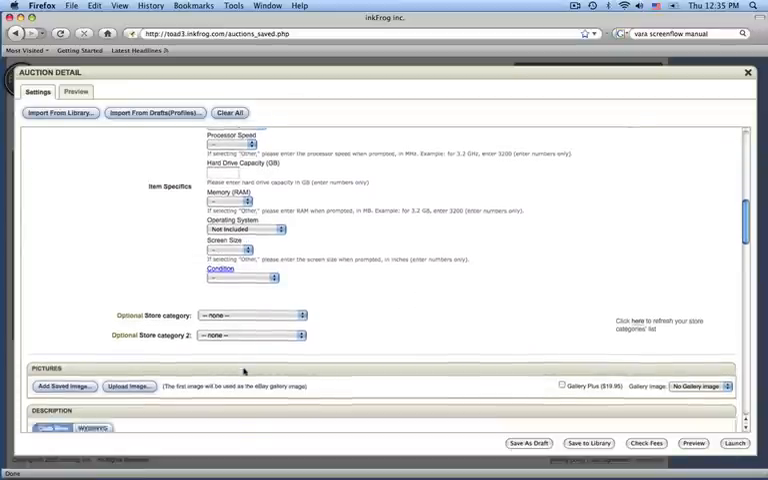
{"action": "scroll", "scroll_direction": "down", "scroll_amount": 3}
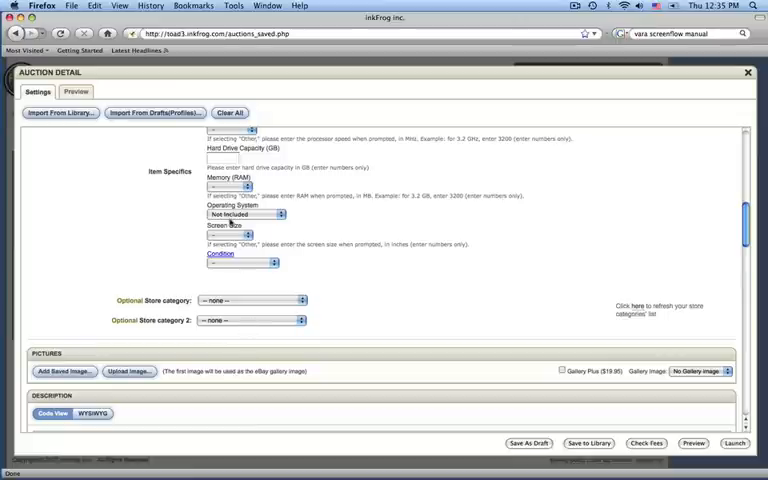
{"action": "scroll", "scroll_direction": "down", "scroll_amount": 3}
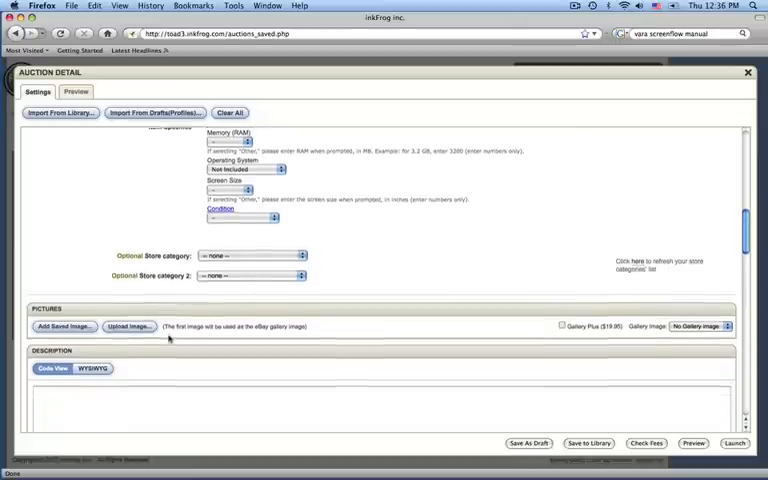
{"action": "scroll", "scroll_direction": "down", "scroll_amount": 3}
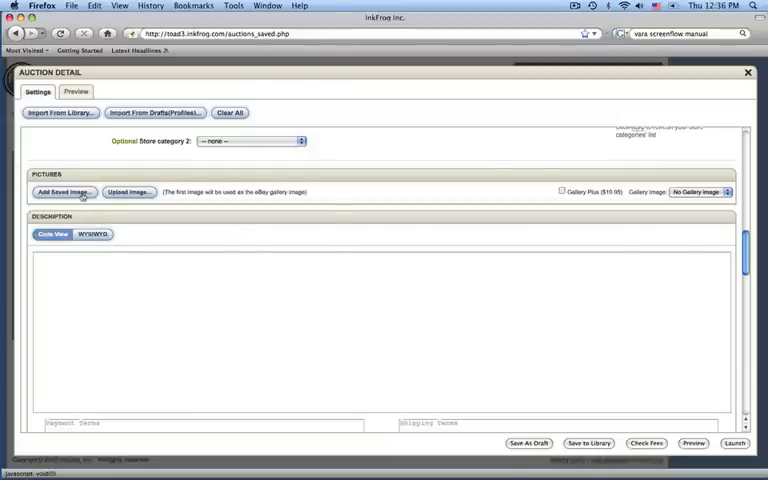
Attach six saved laptop photos from an image library folder to the Pictures section
{"action": "left_click", "coordinate": [64, 192]}
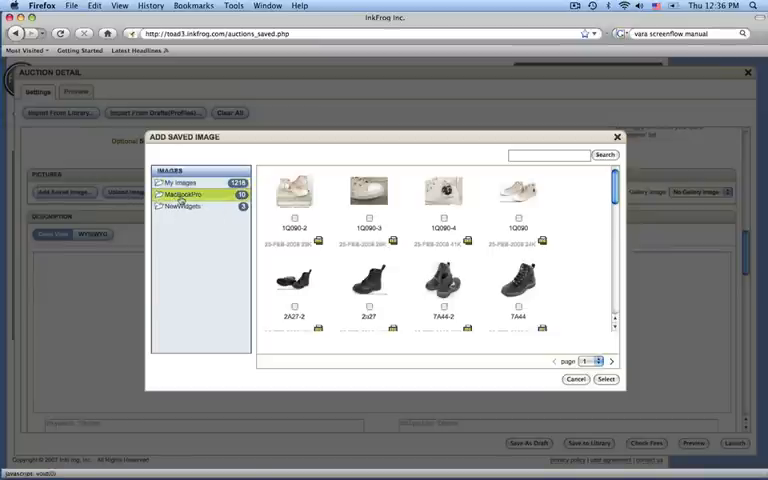
{"action": "left_click", "coordinate": [180, 194]}
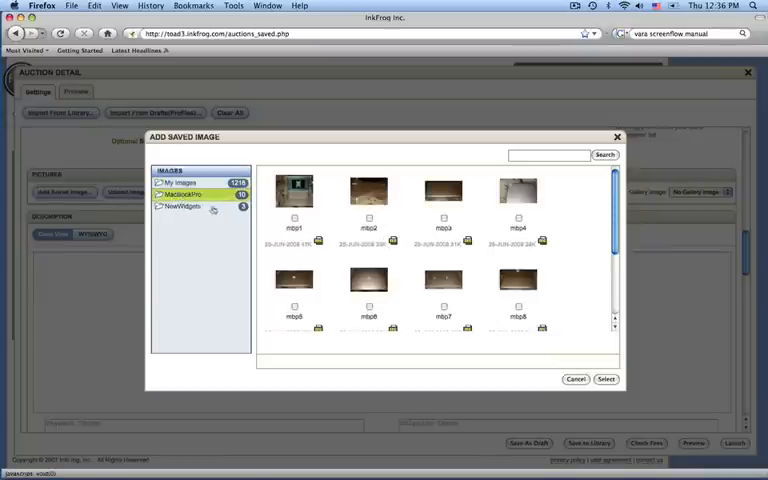
{"action": "scroll", "scroll_direction": "up", "scroll_amount": 3}
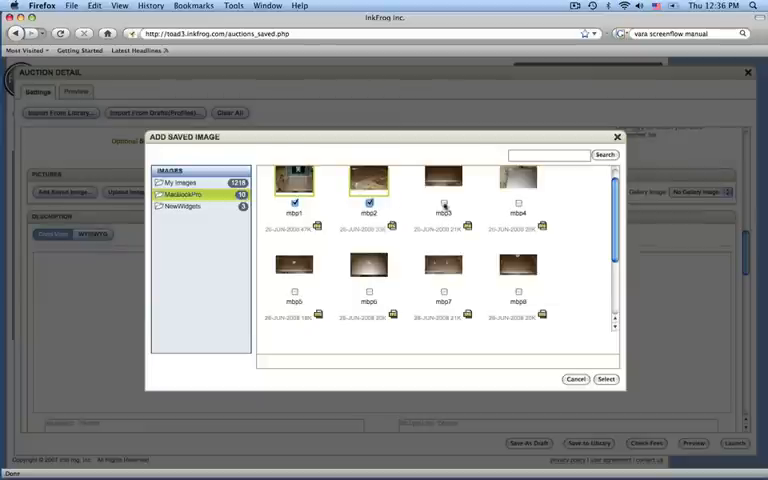
{"action": "left_click", "coordinate": [444, 290]}
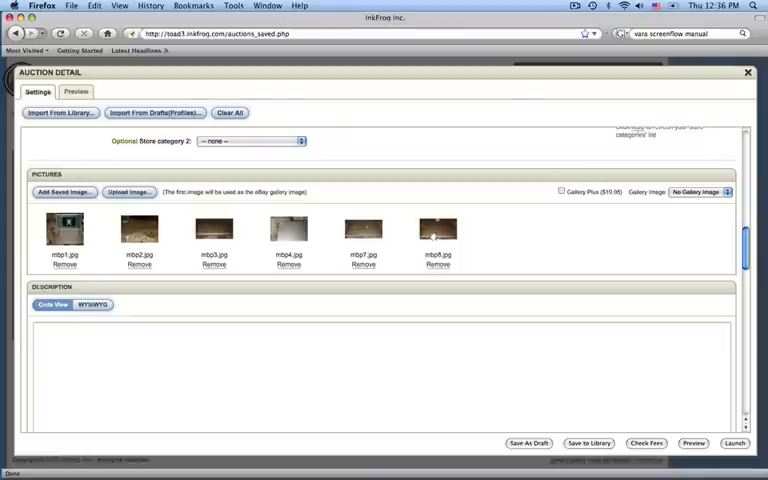
{"action": "left_click", "coordinate": [140, 264]}
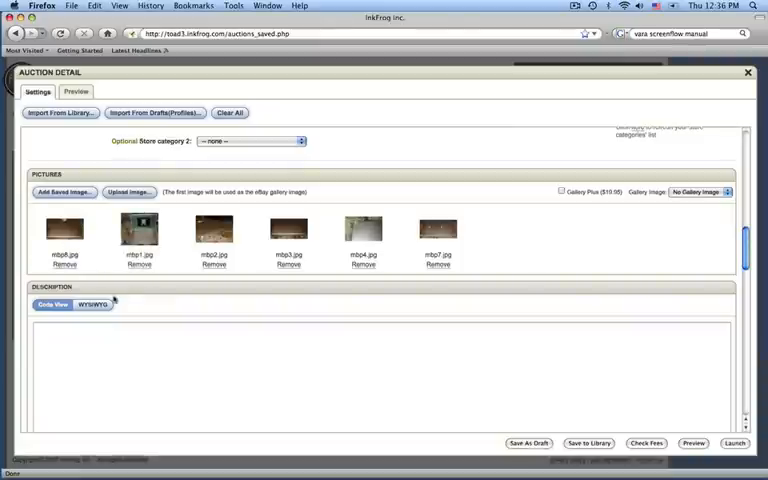
Switch the description to WYSIWYG editing and enter 'This is my item description'
{"action": "scroll", "scroll_direction": "down", "scroll_amount": 3}
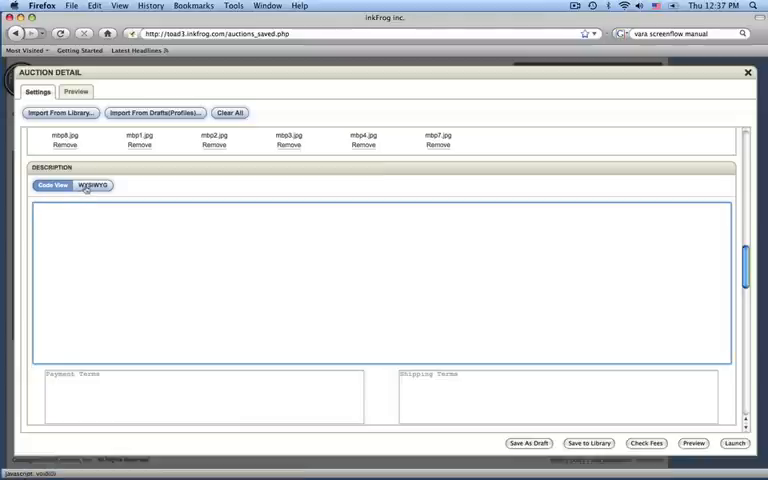
{"action": "left_click", "coordinate": [92, 184]}
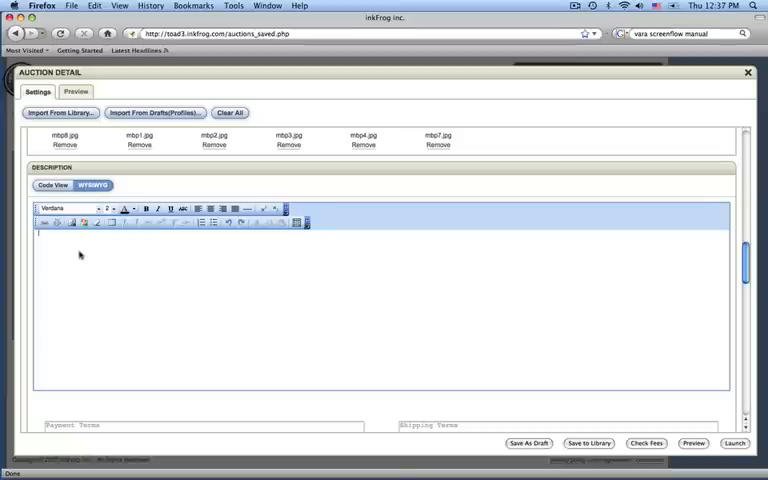
{"action": "mouse_move", "coordinate": [220, 288]}
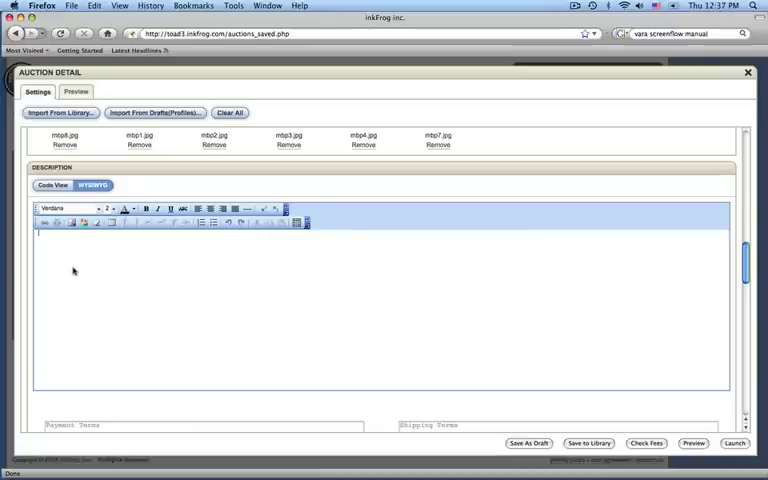
{"action": "type", "text": "This is m"}
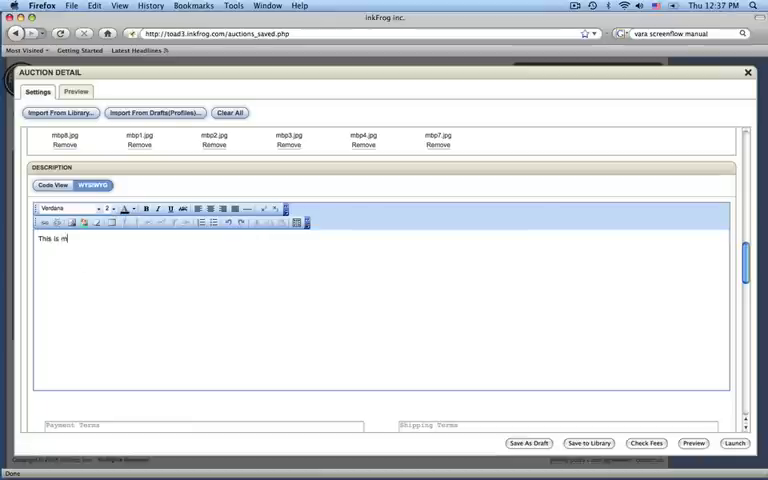
{"action": "type", "text": "y item description"}
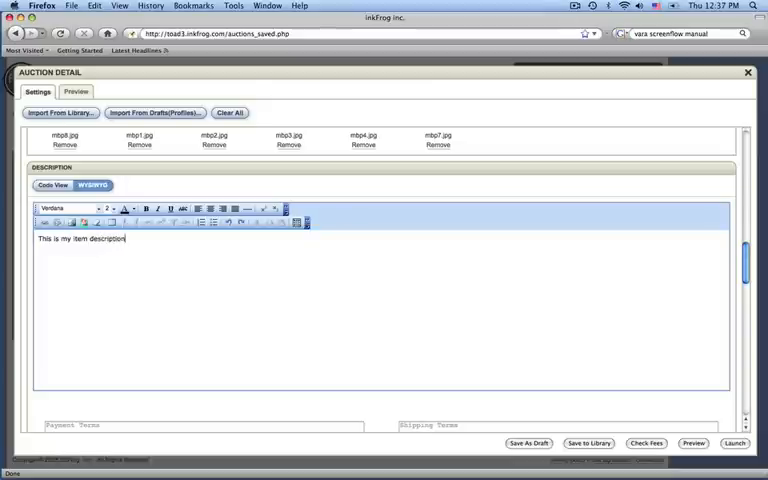
Bold the word 'description' and look through the available description fonts
{"action": "double_click", "coordinate": [104, 238]}
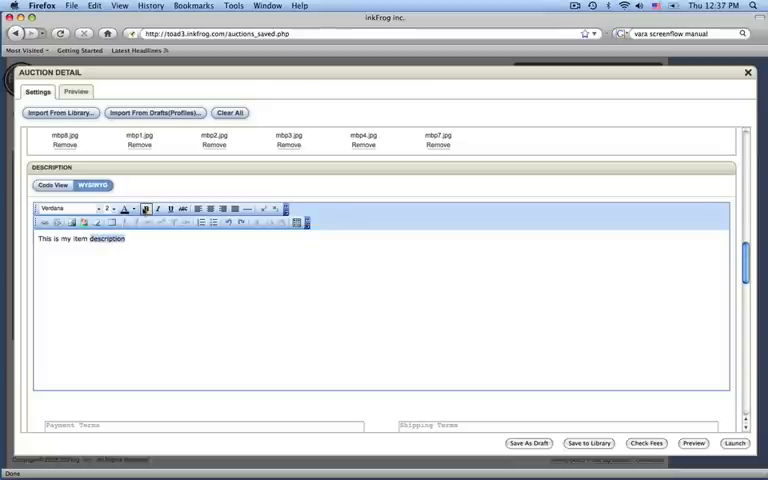
{"action": "left_click", "coordinate": [144, 208]}
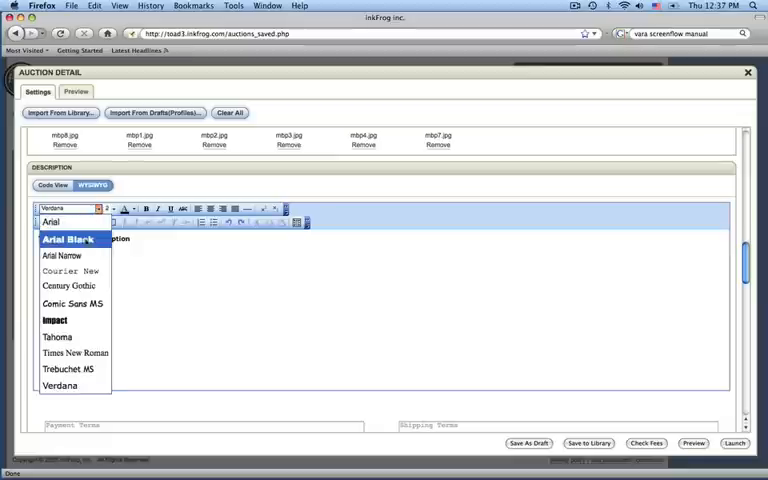
{"action": "left_click", "coordinate": [60, 386]}
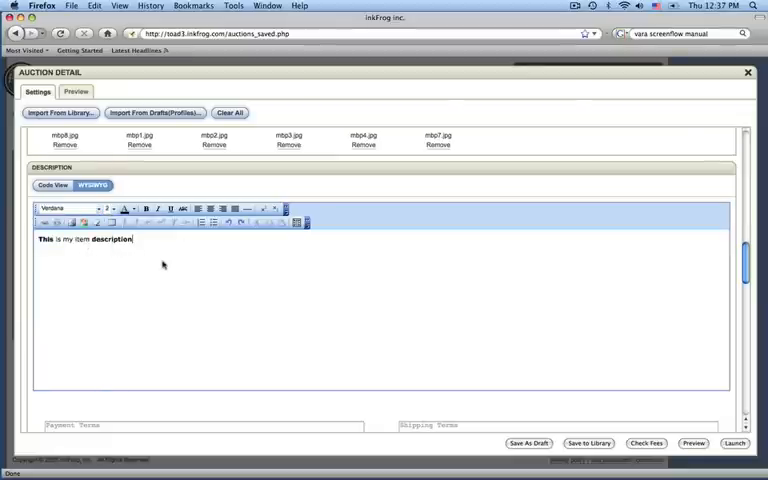
Enter payment terms 'Payment due within 10 days.' and begin the UPS shipping terms
{"action": "scroll", "scroll_direction": "down", "scroll_amount": 3}
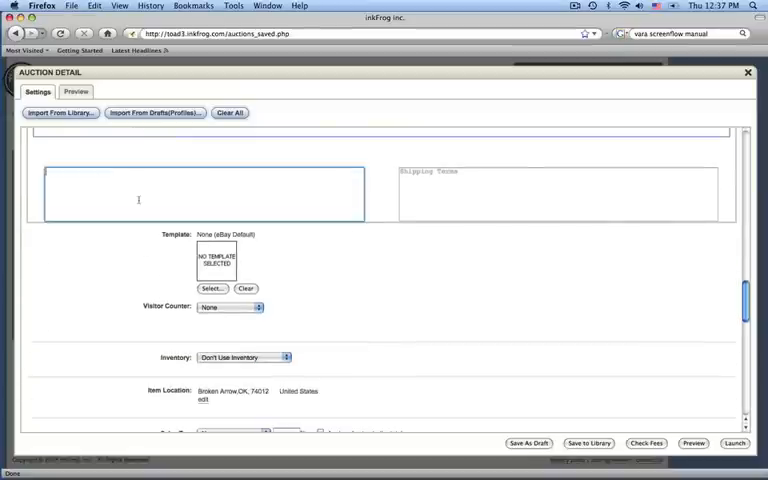
{"action": "type", "text": "Payment du"}
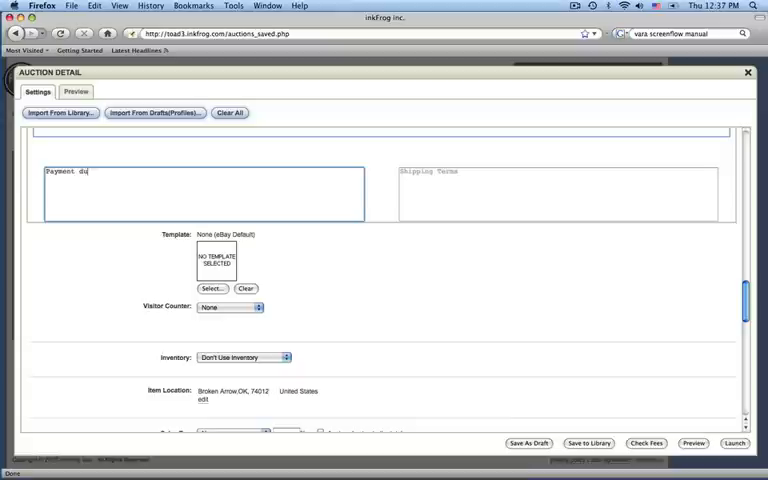
{"action": "type", "text": "e within 10 days."}
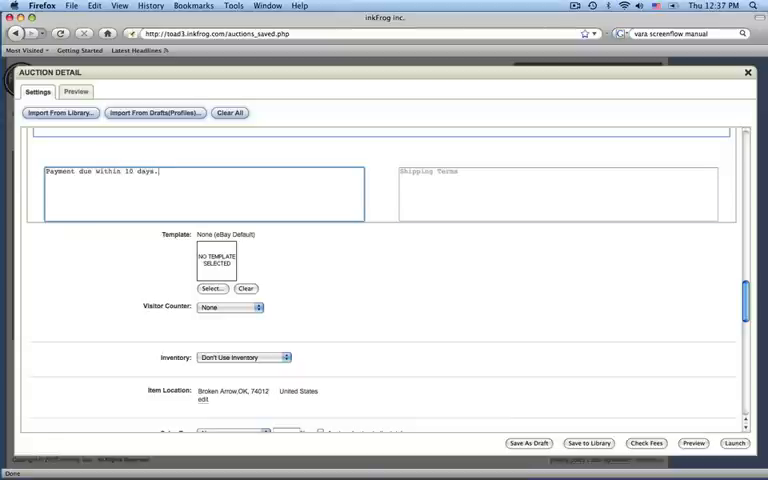
{"action": "type", "text": "We ship promptly, all items ship via UPS."}
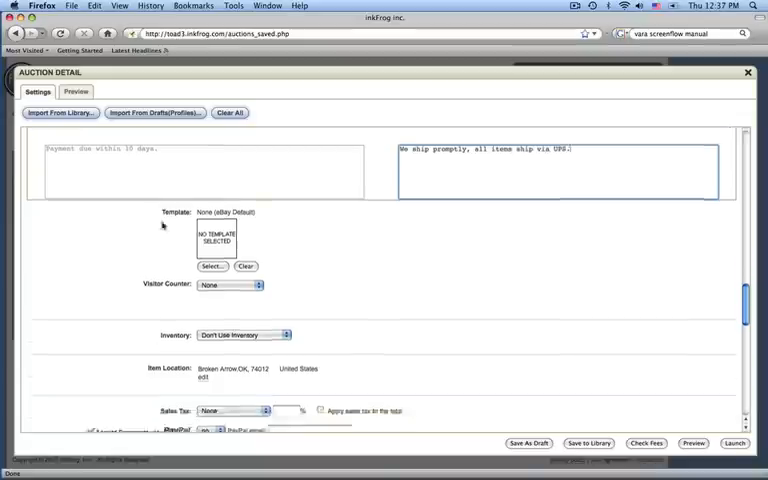
Browse the Template Selector gallery to apply the Blue Theme 1 design
{"action": "scroll", "scroll_direction": "down", "scroll_amount": 3}
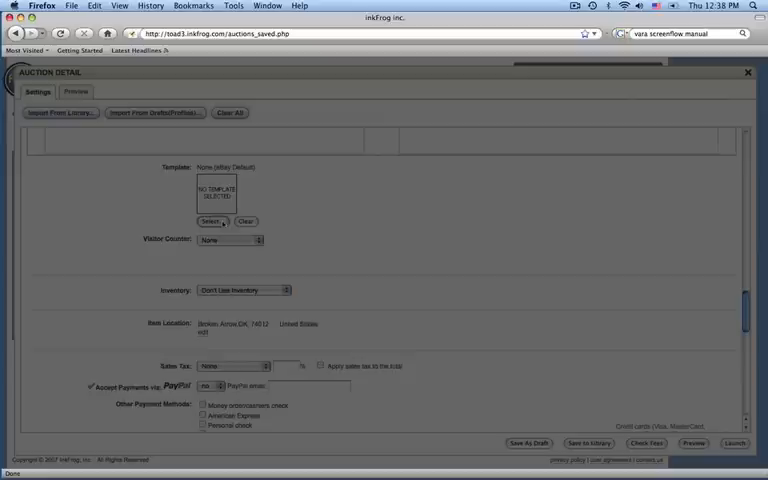
{"action": "left_click", "coordinate": [210, 220]}
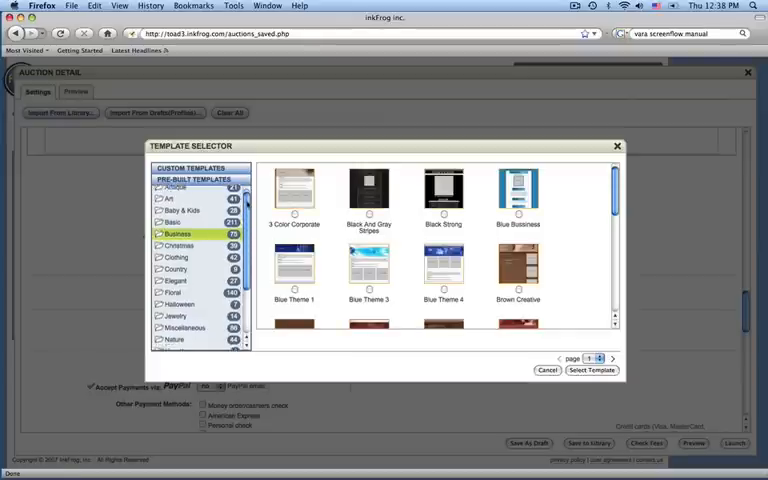
{"action": "scroll", "scroll_direction": "down", "scroll_amount": 3}
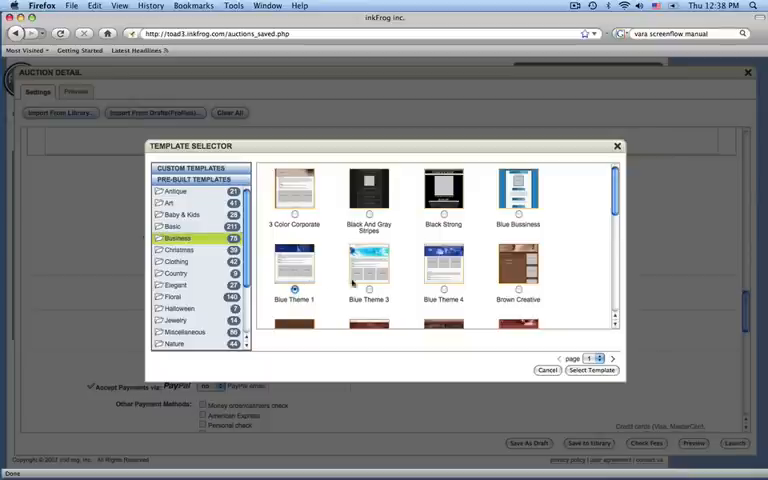
{"action": "scroll", "scroll_direction": "down", "scroll_amount": 3}
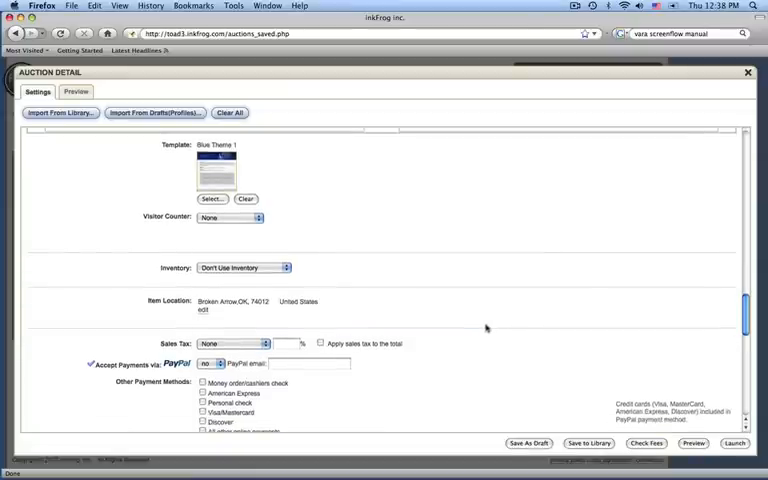
Set the listing's sales tax state to Oklahoma
{"action": "scroll", "scroll_direction": "down", "scroll_amount": 3}
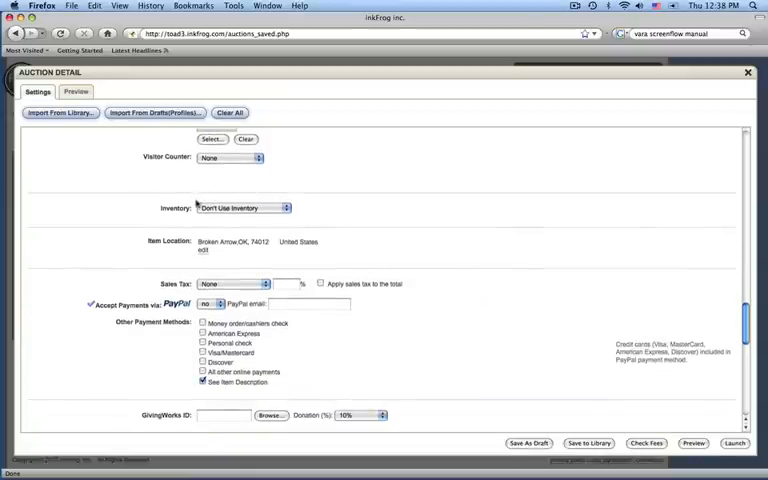
{"action": "mouse_move", "coordinate": [216, 228]}
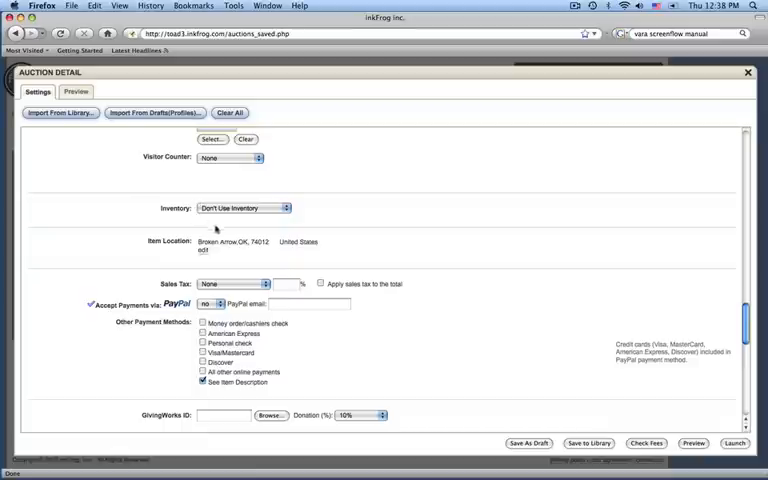
{"action": "scroll", "scroll_direction": "down", "scroll_amount": 3}
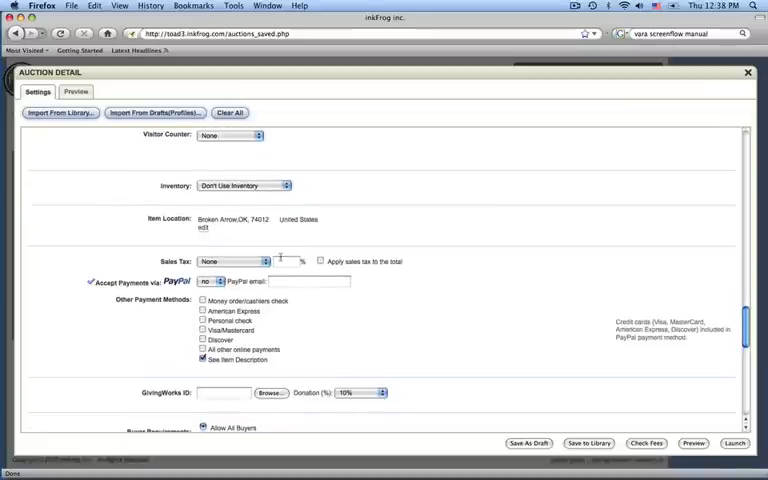
{"action": "scroll", "scroll_direction": "down", "scroll_amount": 3}
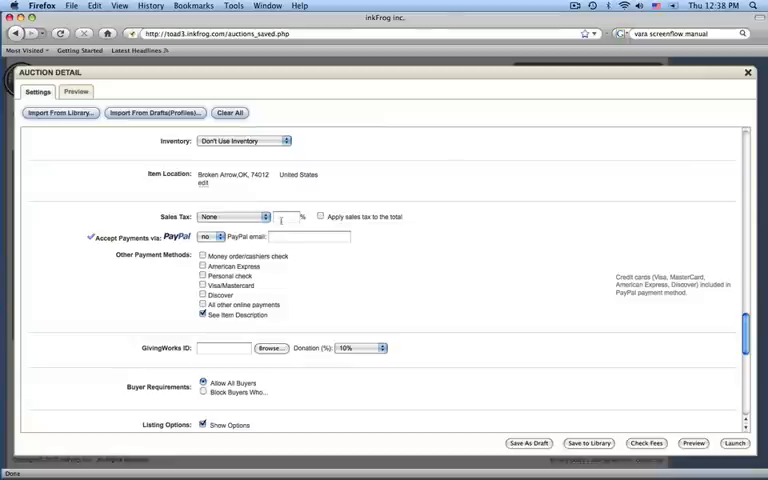
{"action": "left_click", "coordinate": [232, 216]}
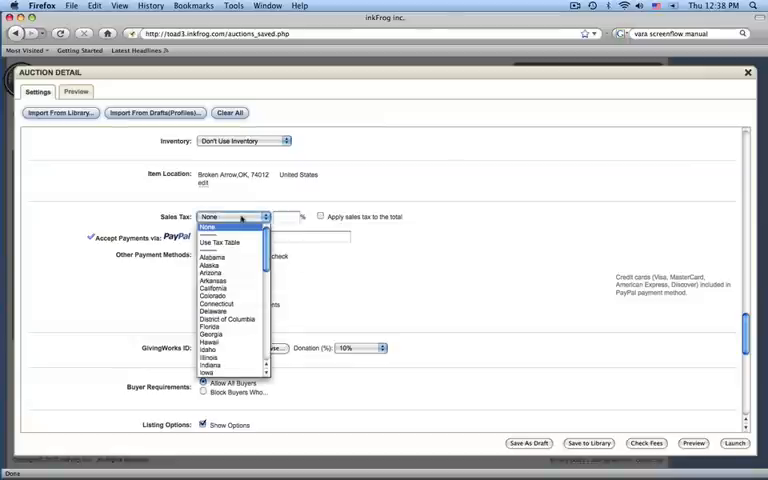
{"action": "left_click", "coordinate": [216, 372]}
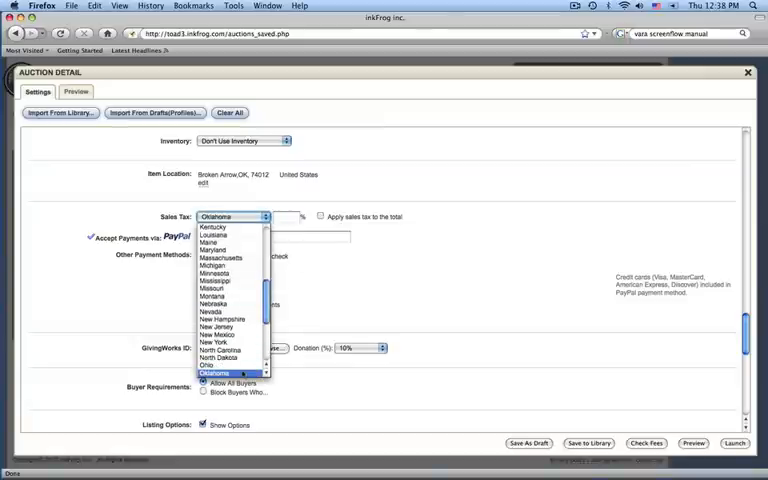
{"action": "left_click", "coordinate": [216, 372]}
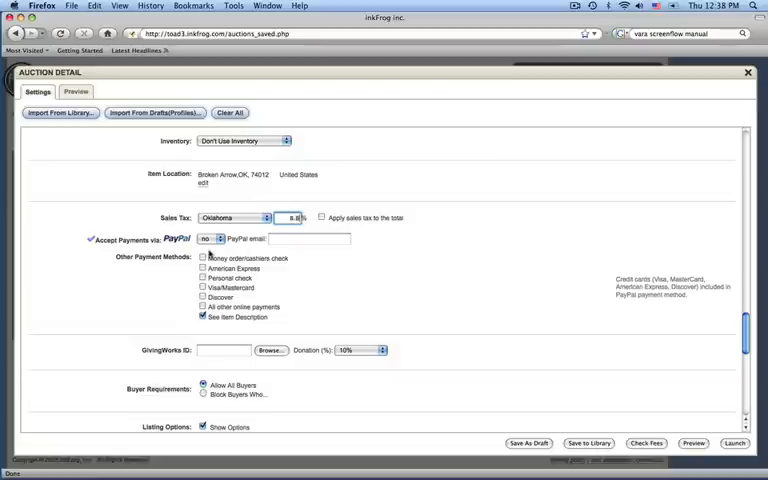
Accept PayPal with the PayPal email address entered, and also accept personal checks
{"action": "left_click", "coordinate": [208, 238]}
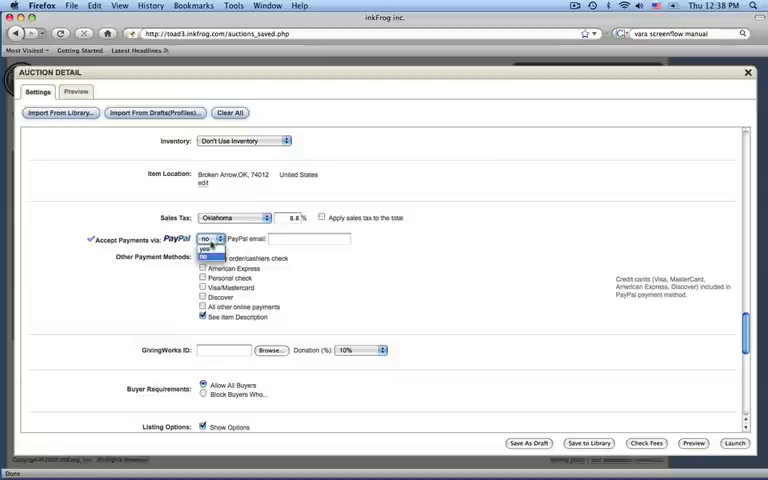
{"action": "left_click", "coordinate": [210, 238]}
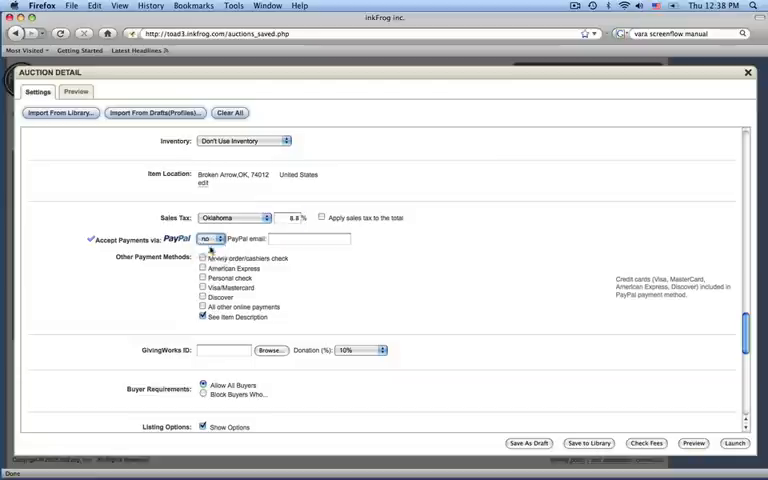
{"action": "left_click", "coordinate": [212, 240]}
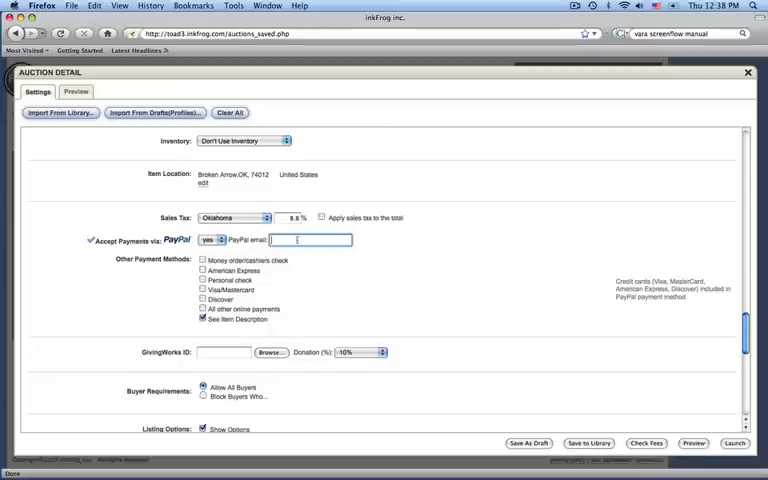
{"action": "type", "text": "paypaladdress@here.com"}
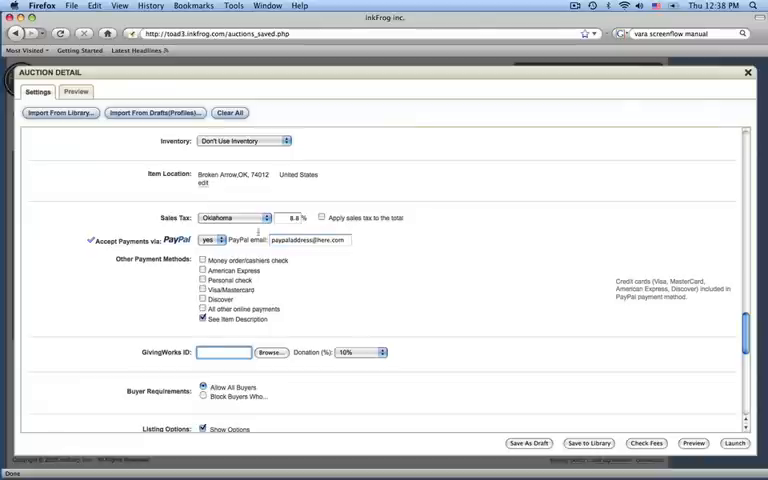
{"action": "left_click", "coordinate": [204, 260]}
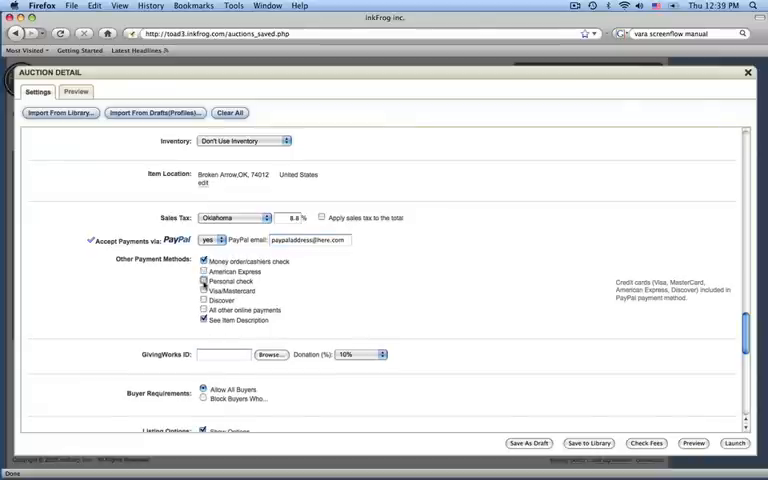
{"action": "scroll", "scroll_direction": "down", "scroll_amount": 3}
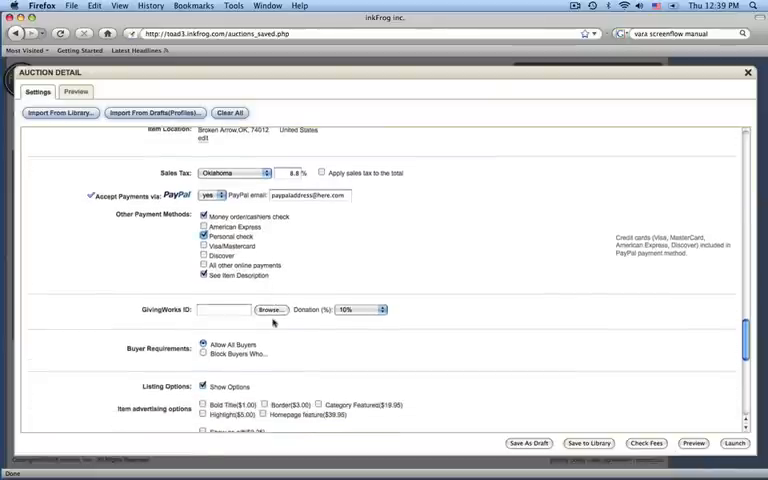
Choose flat-rate shipping limited to the home country only, after trying worldwide
{"action": "scroll", "scroll_direction": "down", "scroll_amount": 3}
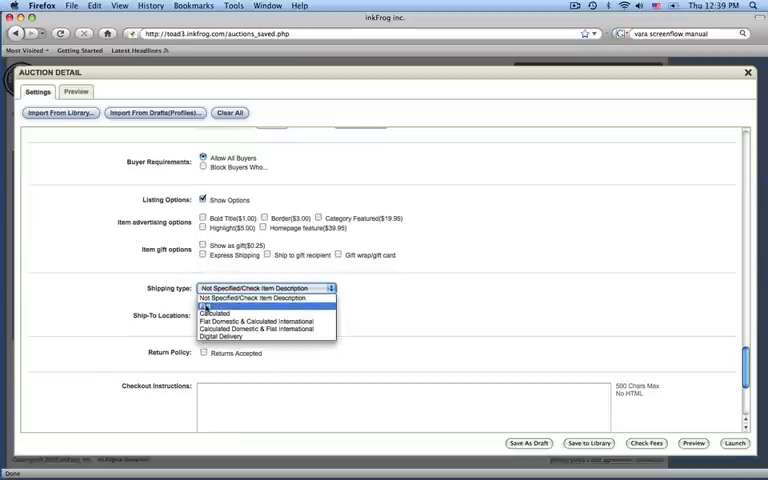
{"action": "left_click", "coordinate": [212, 306]}
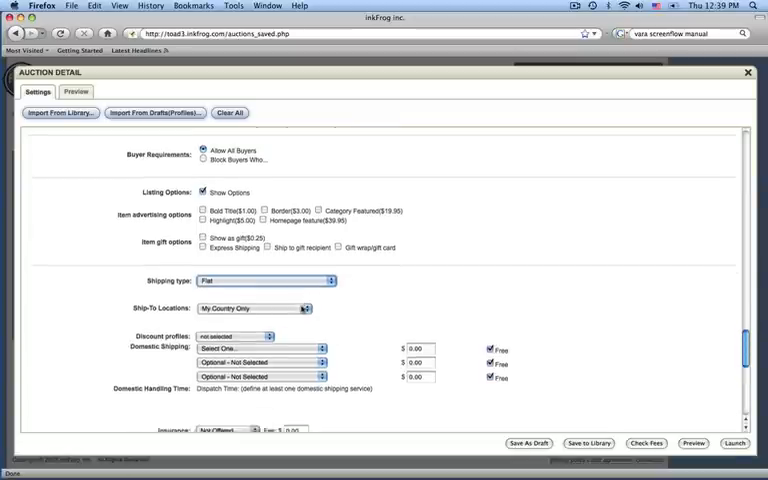
{"action": "scroll", "scroll_direction": "down", "scroll_amount": 3}
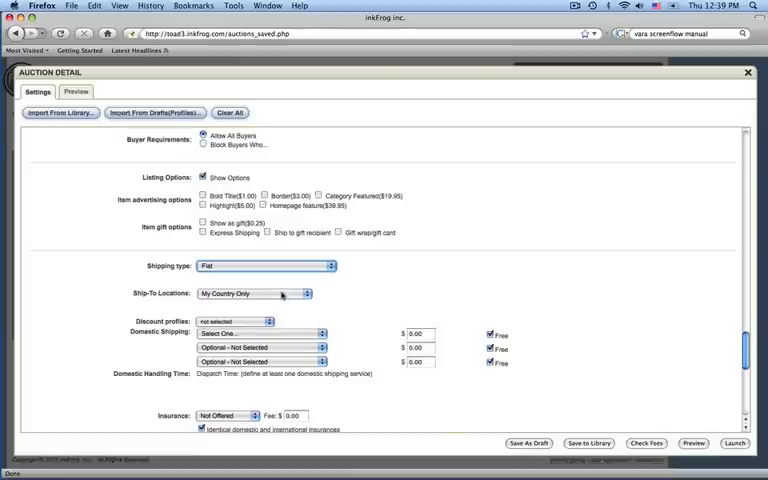
{"action": "scroll", "scroll_direction": "down", "scroll_amount": 3}
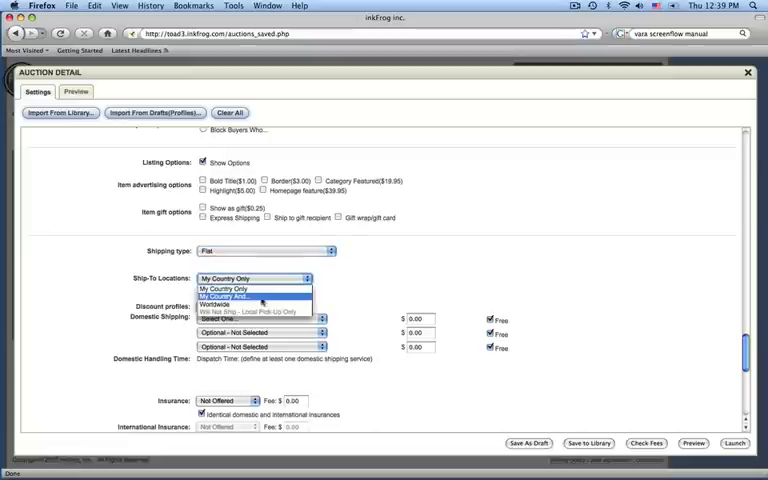
{"action": "left_click", "coordinate": [256, 296]}
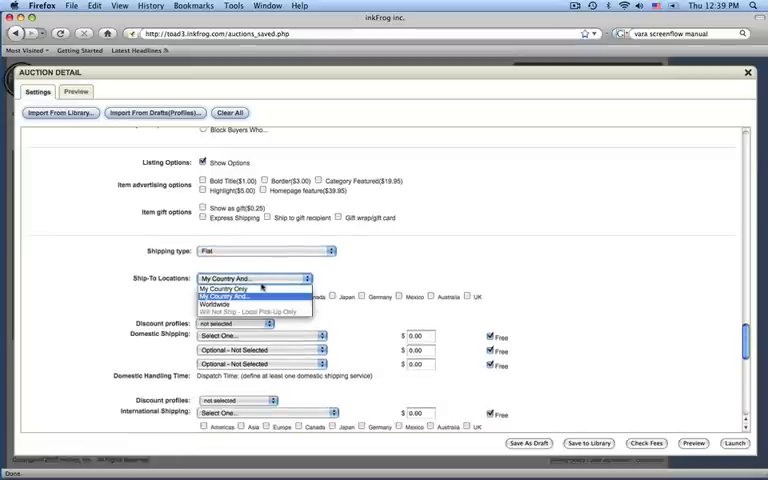
{"action": "left_click", "coordinate": [218, 304]}
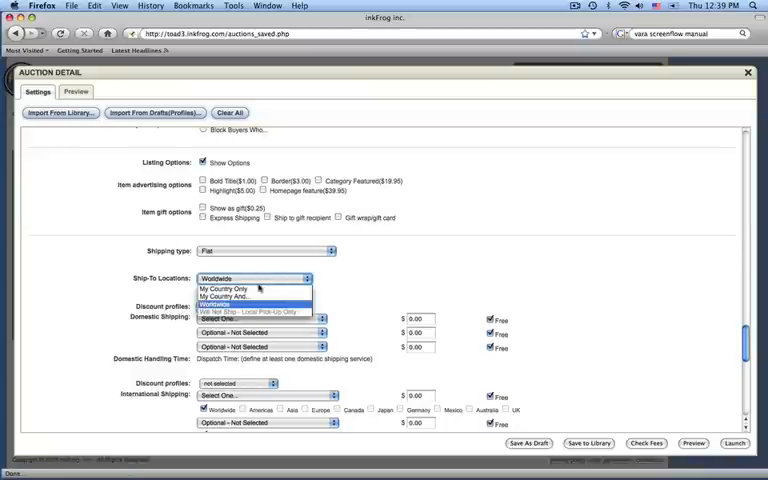
{"action": "left_click", "coordinate": [224, 288]}
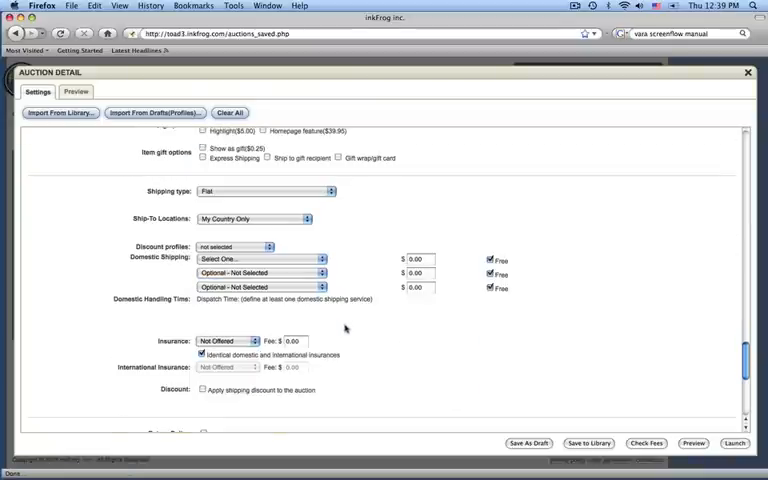
Pick UPS Ground at $13.00 as the domestic service with insurance included in S&H
{"action": "scroll", "scroll_direction": "down", "scroll_amount": 3}
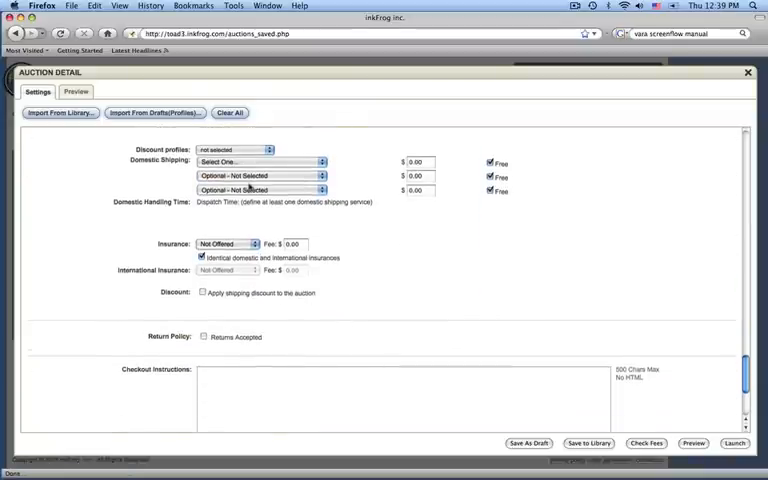
{"action": "left_click", "coordinate": [258, 160]}
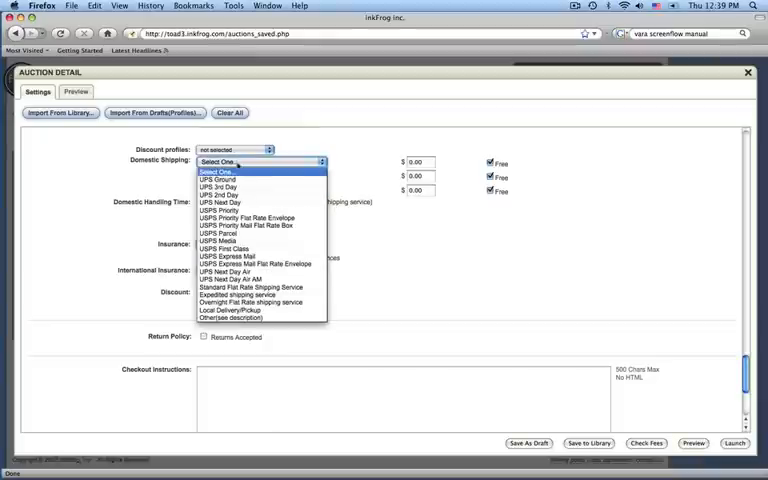
{"action": "left_click", "coordinate": [216, 180]}
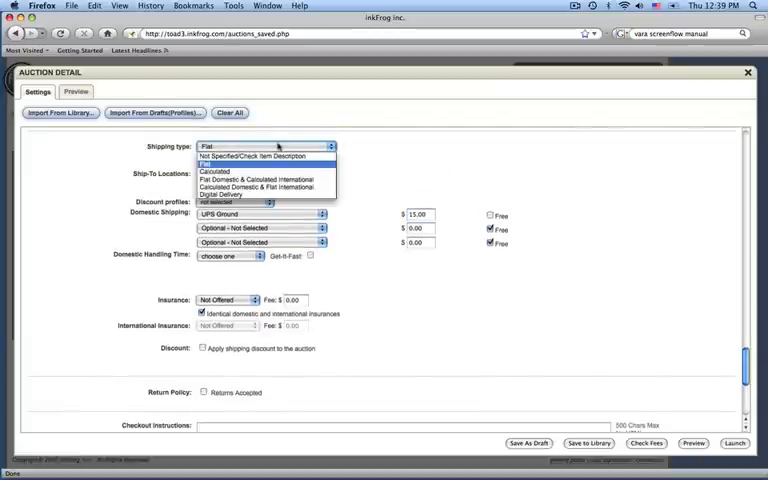
{"action": "mouse_move", "coordinate": [344, 146]}
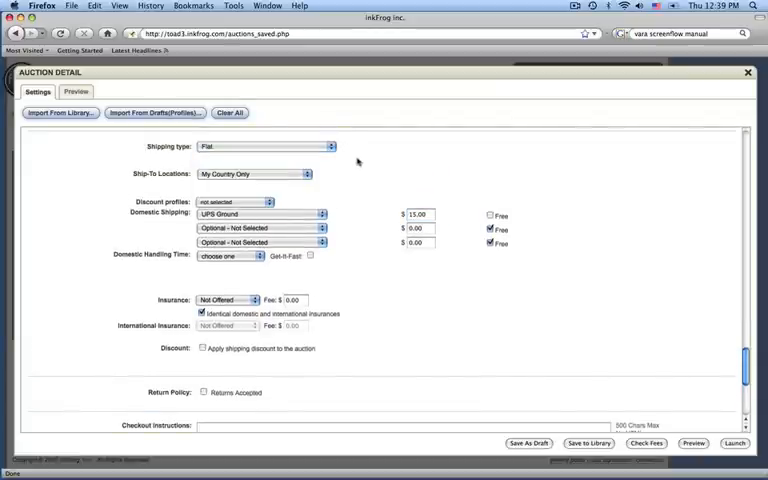
{"action": "scroll", "scroll_direction": "down", "scroll_amount": 3}
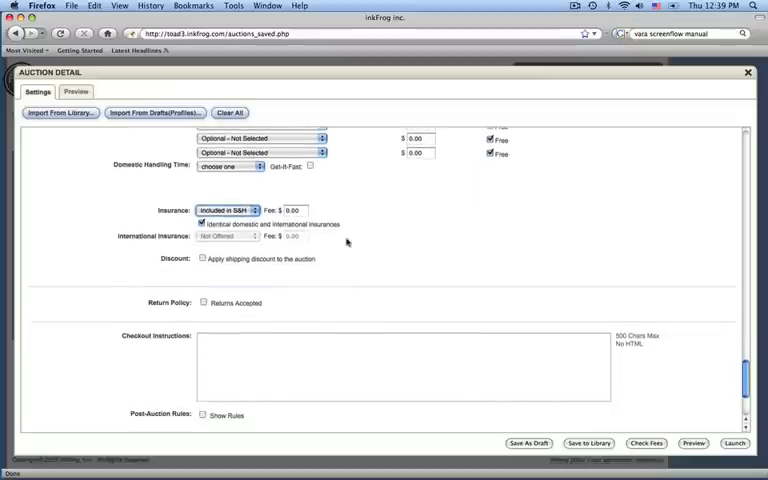
{"action": "scroll", "scroll_direction": "down", "scroll_amount": 3}
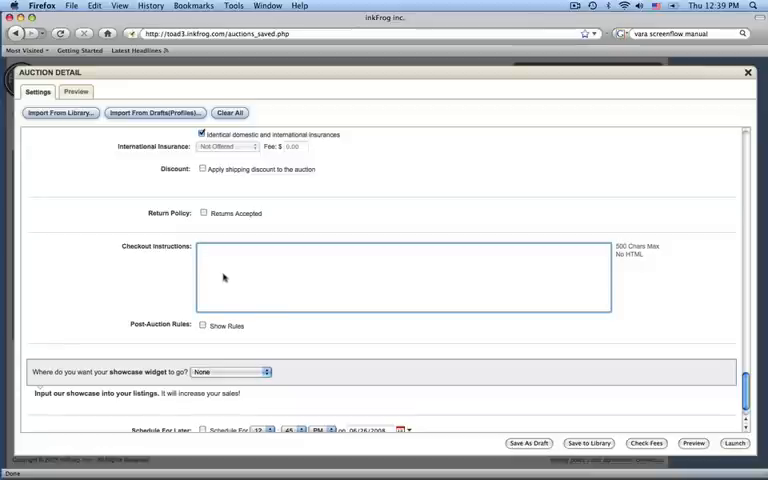
{"action": "scroll", "scroll_direction": "down", "scroll_amount": 3}
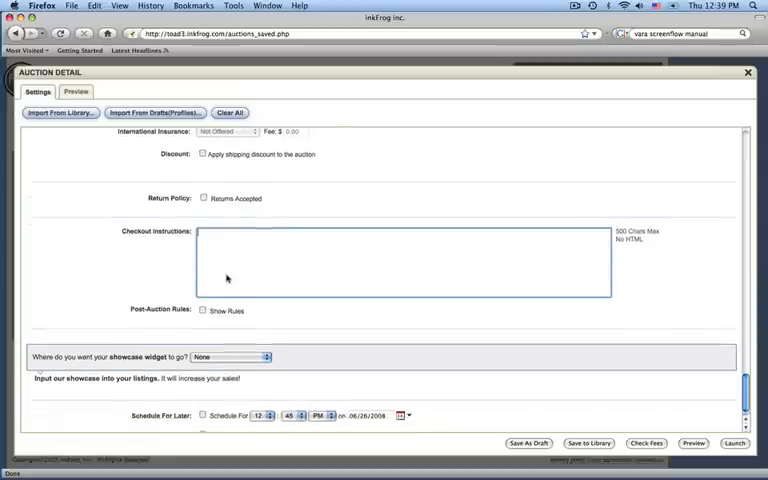
{"action": "scroll", "scroll_direction": "down", "scroll_amount": 3}
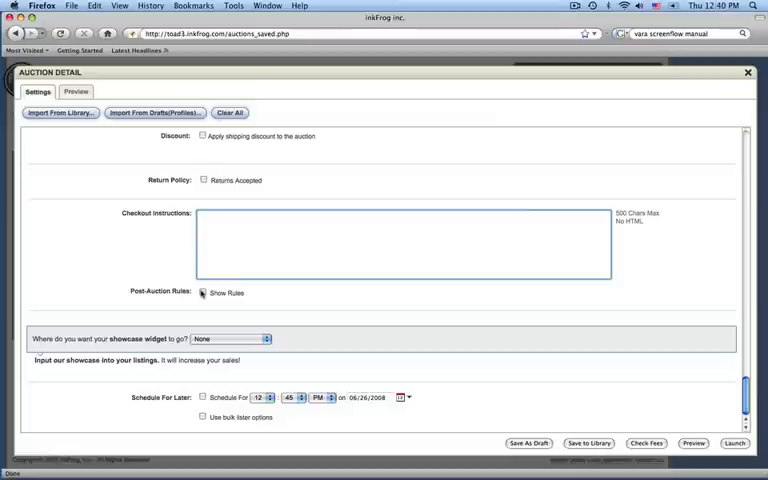
Enable Show Rules and choose the Standard template for post-auction emails
{"action": "left_click", "coordinate": [202, 292]}
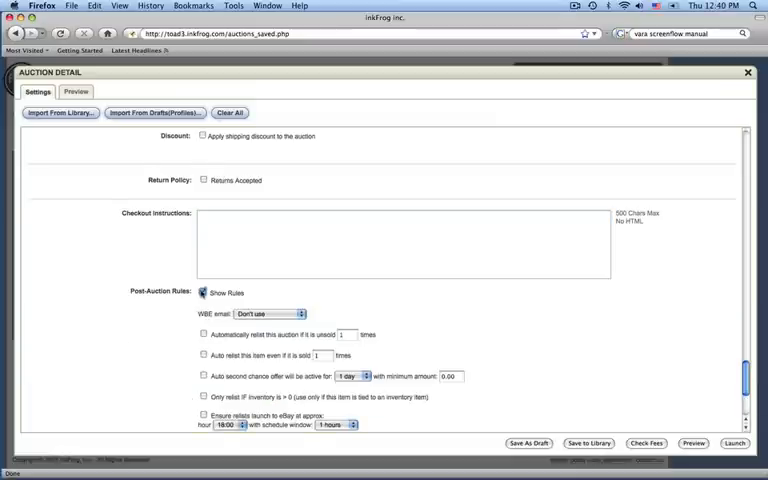
{"action": "scroll", "scroll_direction": "down", "scroll_amount": 3}
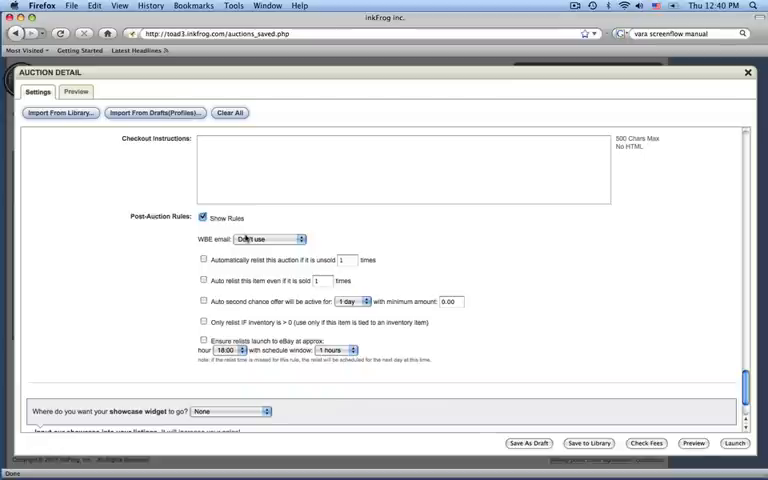
{"action": "left_click", "coordinate": [268, 240]}
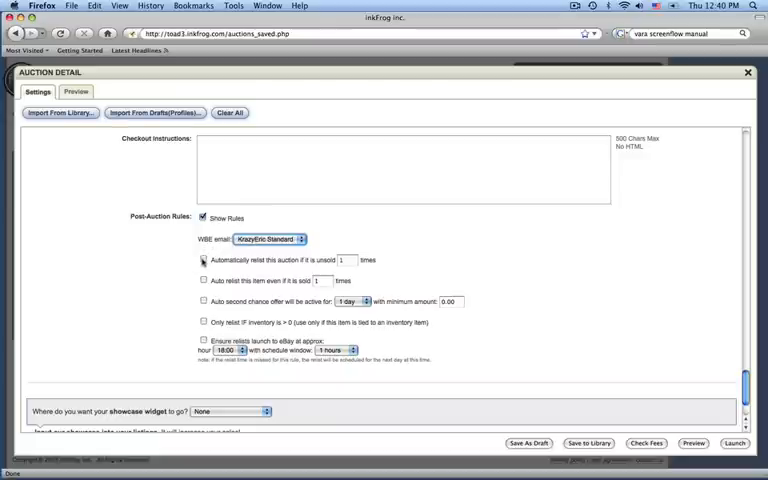
Turn on automatic relisting when unsold, set the relist count and the relist-if-sold option
{"action": "left_click", "coordinate": [204, 260]}
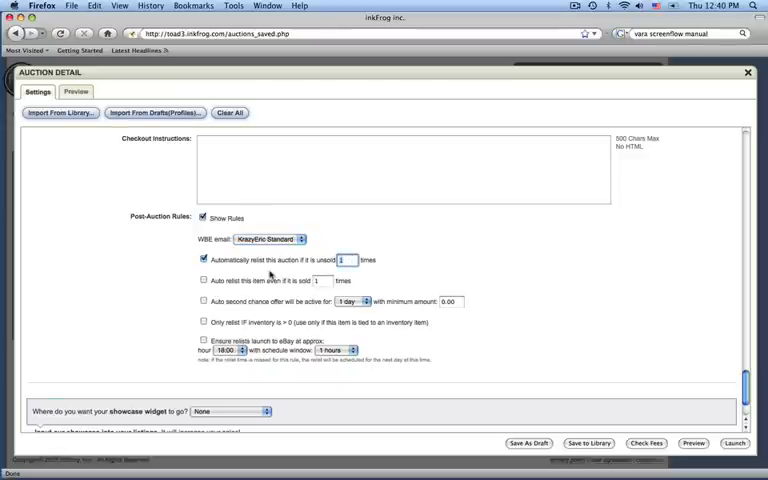
{"action": "left_click", "coordinate": [204, 252]}
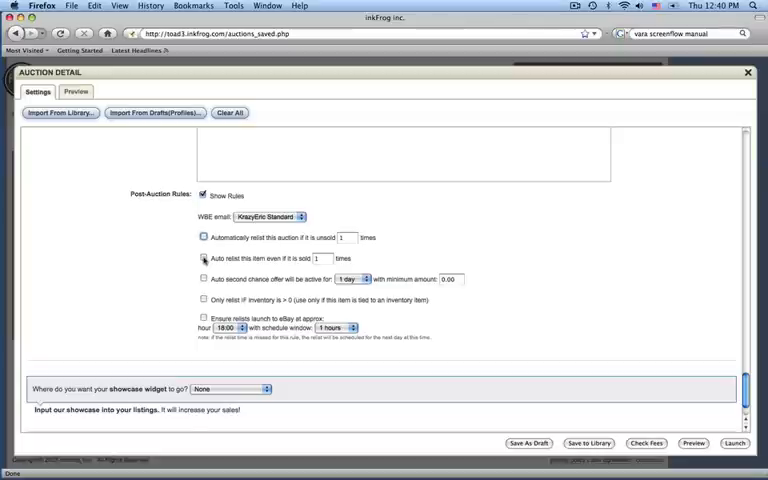
{"action": "left_click", "coordinate": [204, 258]}
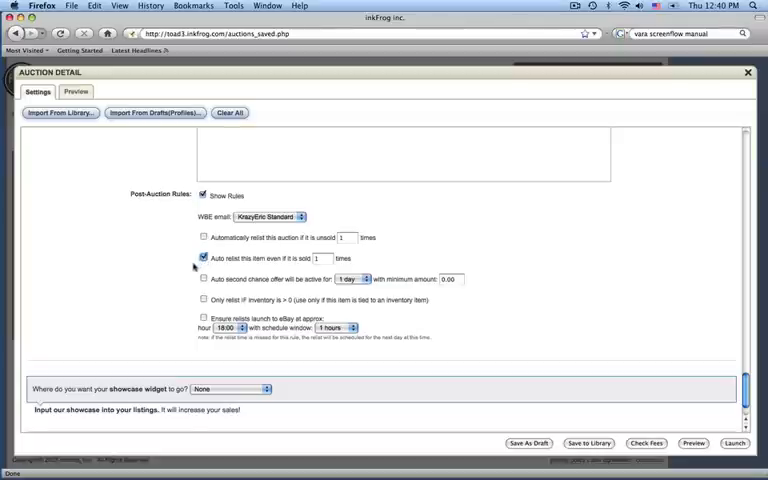
{"action": "scroll", "scroll_direction": "down", "scroll_amount": 3}
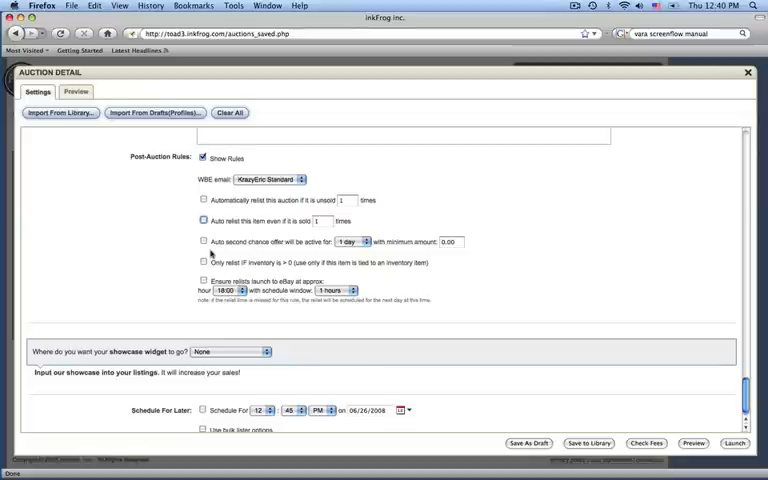
Enable second chance offers and the inventory relist condition, then hide the rules section
{"action": "left_click", "coordinate": [204, 242]}
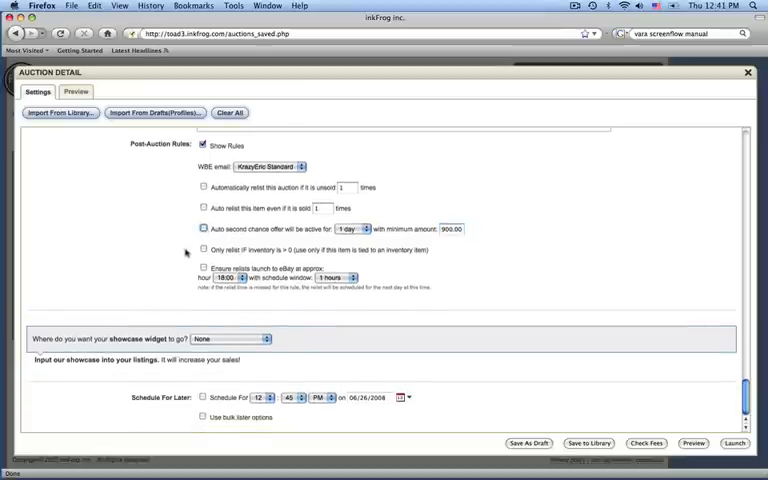
{"action": "left_click", "coordinate": [204, 250]}
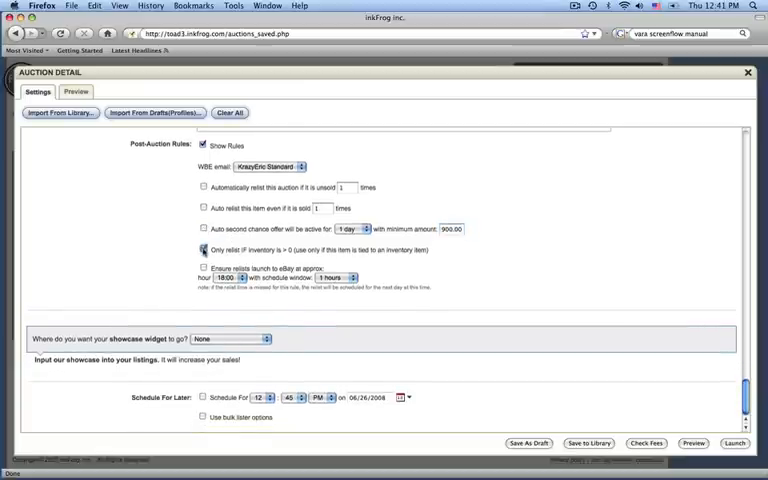
{"action": "left_click", "coordinate": [204, 250]}
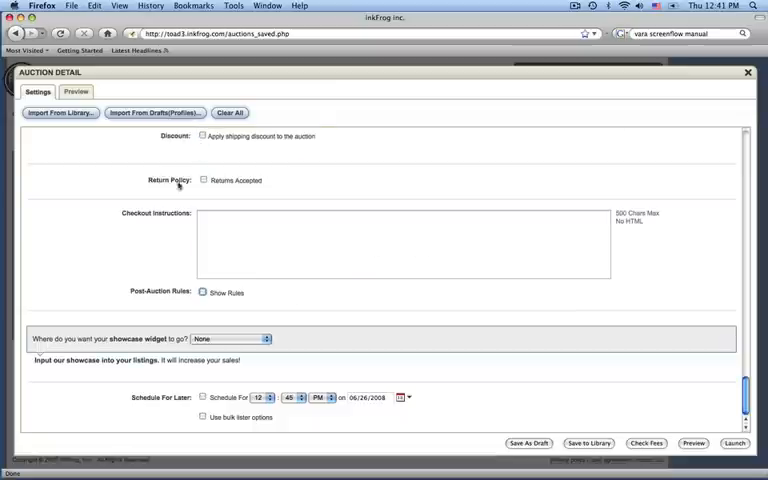
{"action": "mouse_move", "coordinate": [308, 328]}
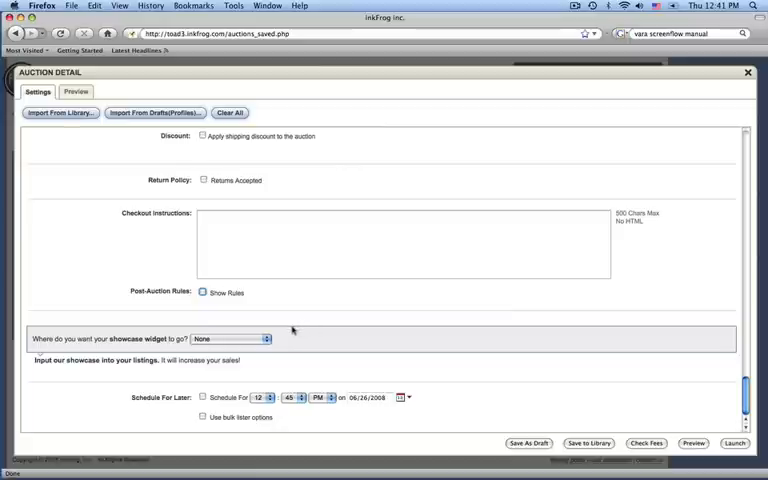
{"action": "mouse_move", "coordinate": [248, 342]}
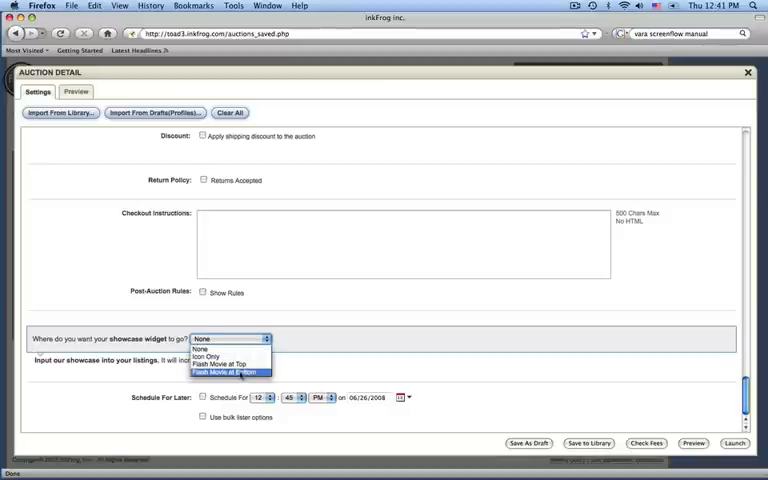
Choose the 'at Bottom' placement for the showcase widget
{"action": "left_click", "coordinate": [228, 372]}
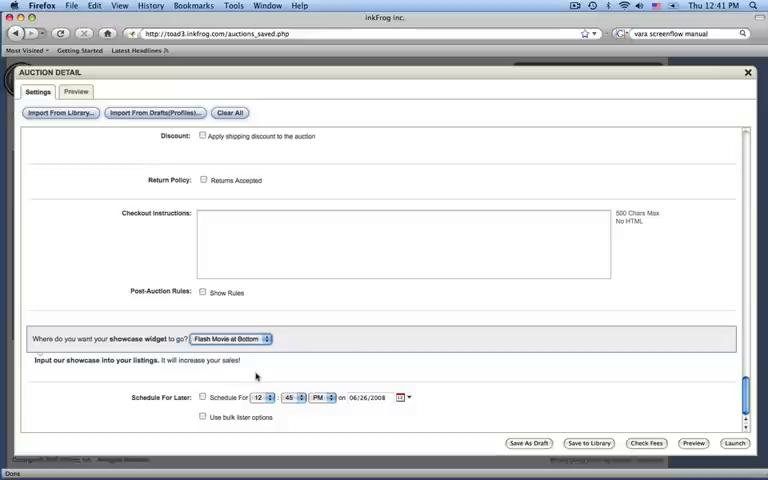
{"action": "mouse_move", "coordinate": [620, 436]}
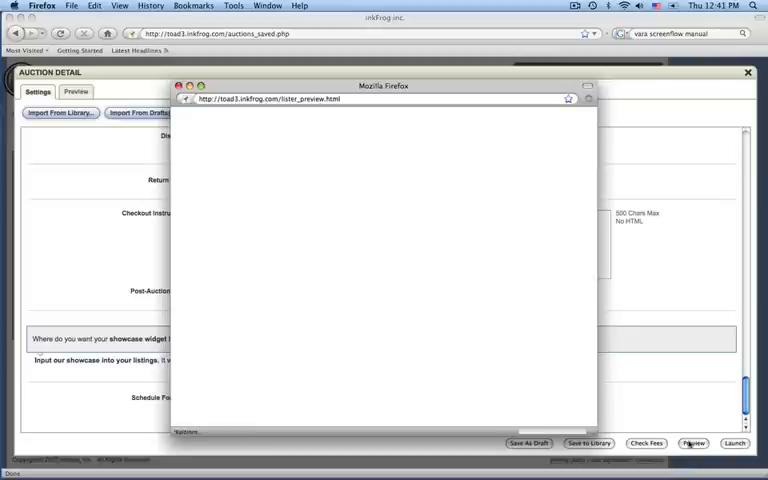
Review the listing preview with MacBook description, photos and showcase widget, then close it
{"action": "left_click", "coordinate": [692, 444]}
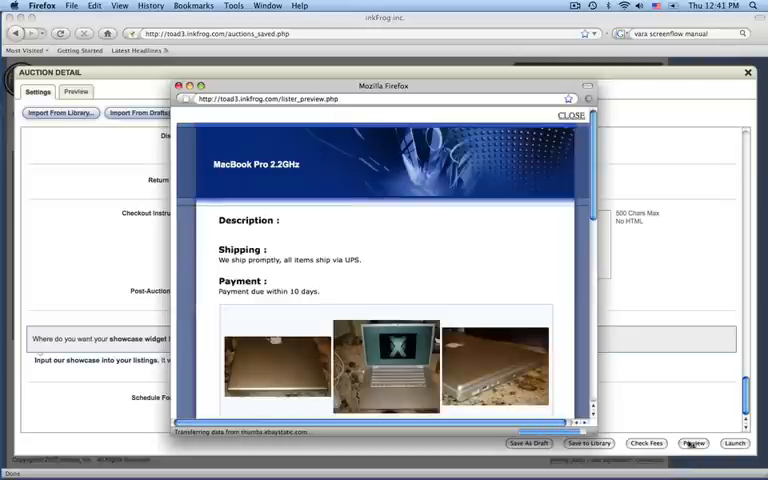
{"action": "mouse_move", "coordinate": [418, 292]}
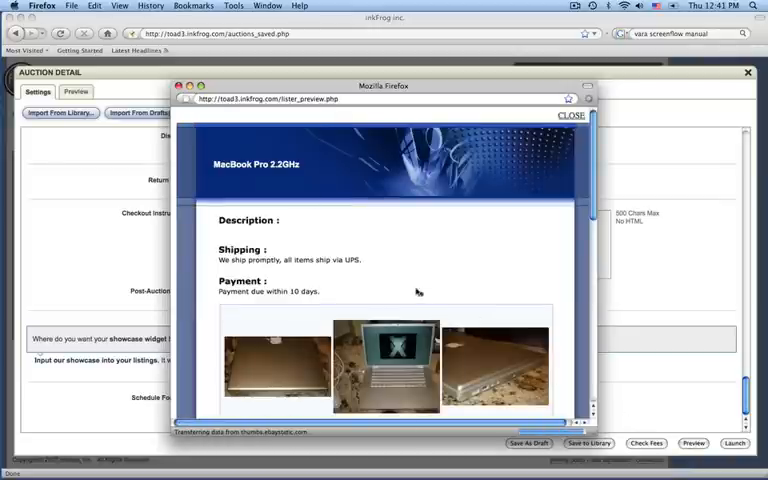
{"action": "scroll", "scroll_direction": "down", "scroll_amount": 3}
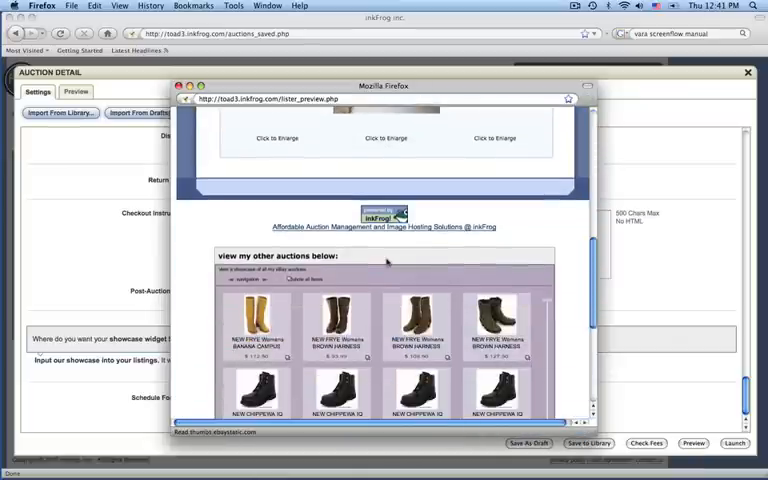
{"action": "scroll", "scroll_direction": "down", "scroll_amount": 3}
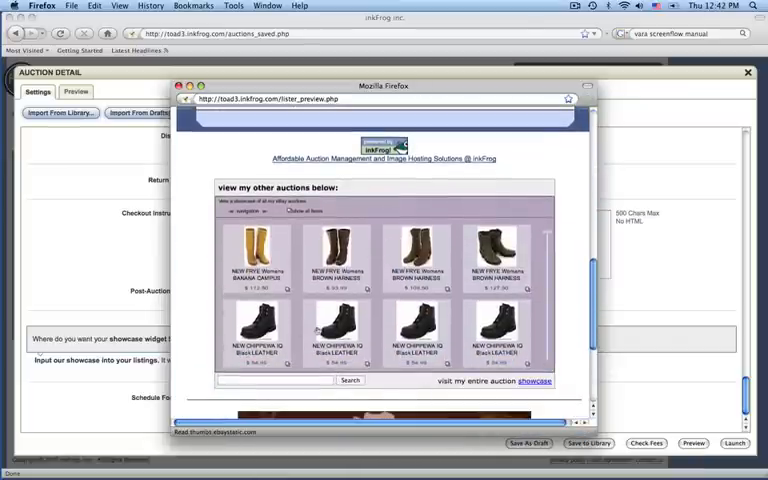
{"action": "scroll", "scroll_direction": "down", "scroll_amount": 3}
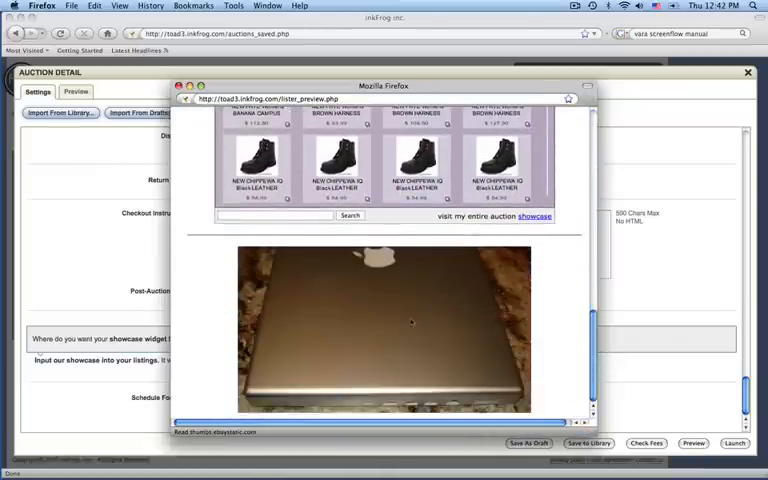
{"action": "left_click", "coordinate": [748, 72]}
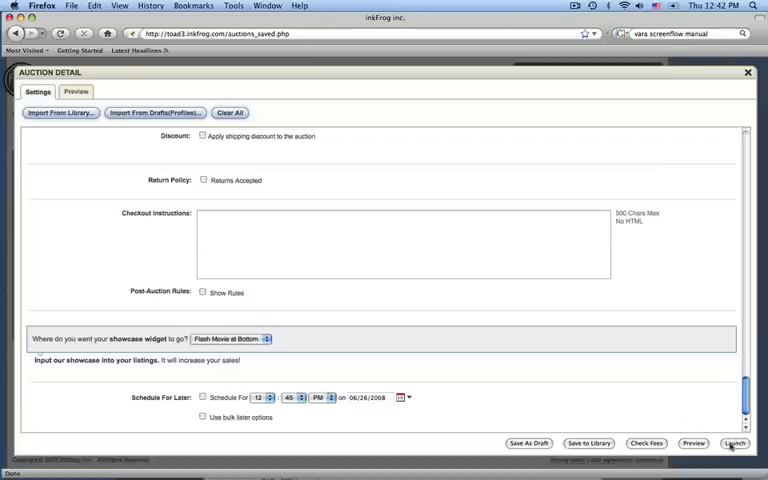
{"action": "mouse_move", "coordinate": [648, 444]}
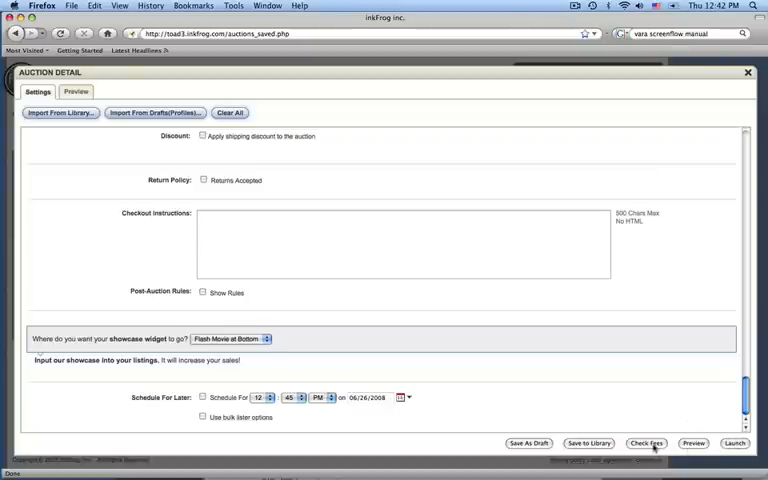
Check the eBay fees ($4.00 insertion plus $0.25 Buy It Now, $4.25 total) and dismiss the summary
{"action": "left_click", "coordinate": [646, 444]}
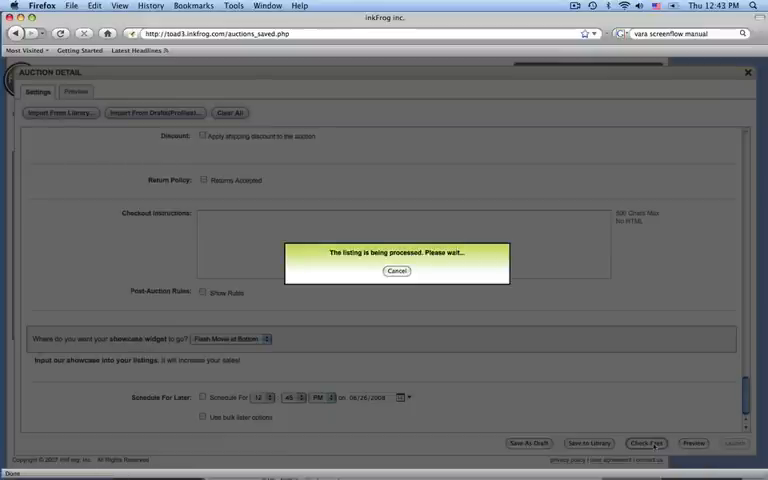
{"action": "left_click", "coordinate": [646, 444]}
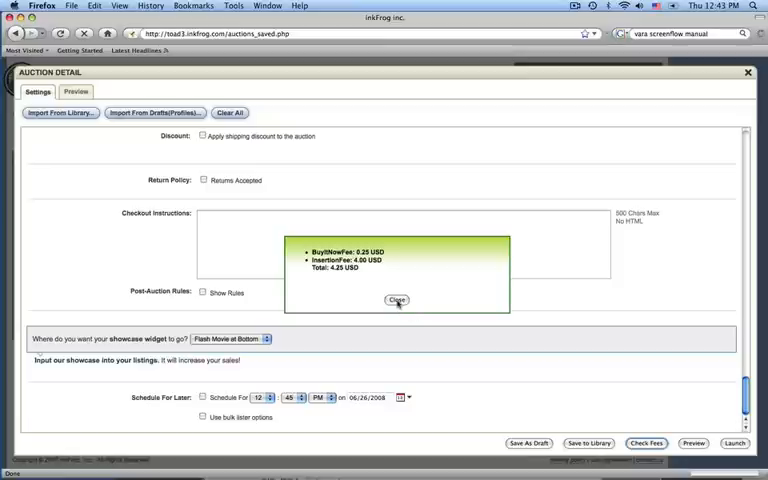
{"action": "left_click", "coordinate": [396, 300]}
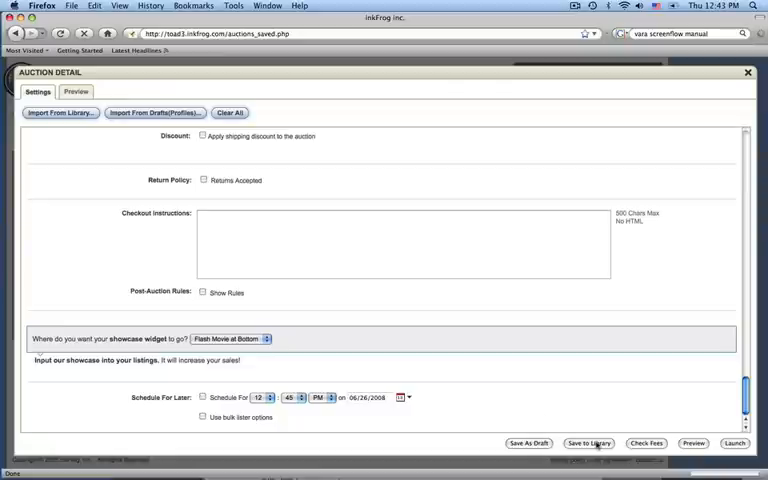
Save the listing to the library with Main Folder as the destination
{"action": "left_click", "coordinate": [588, 444]}
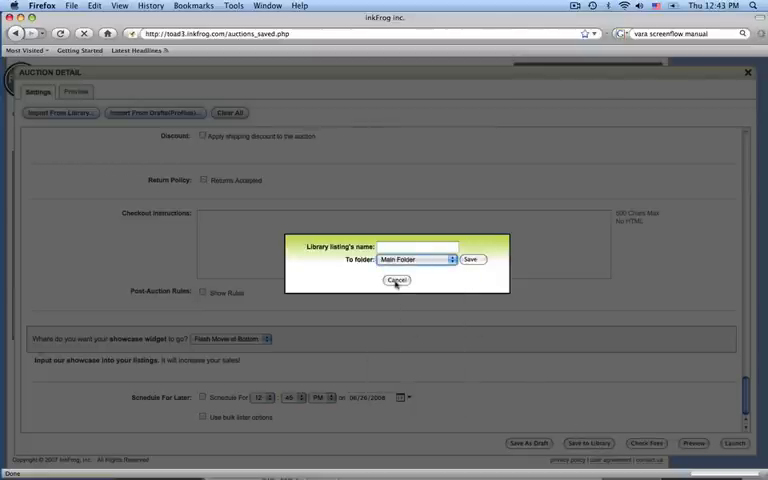
{"action": "left_click", "coordinate": [396, 280]}
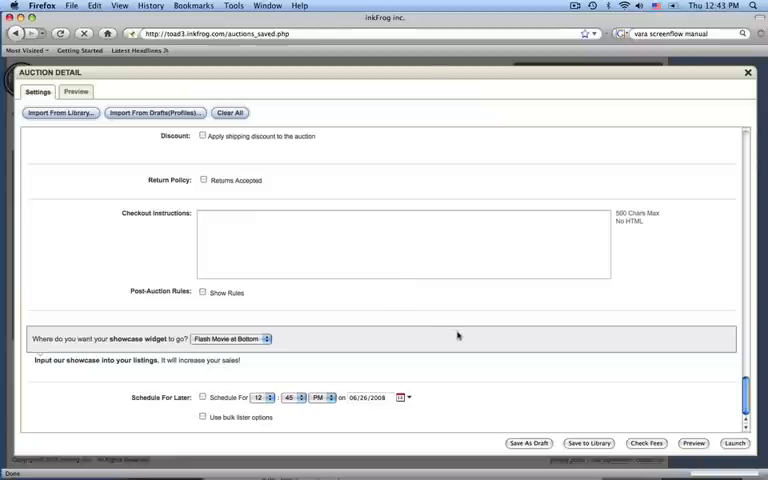